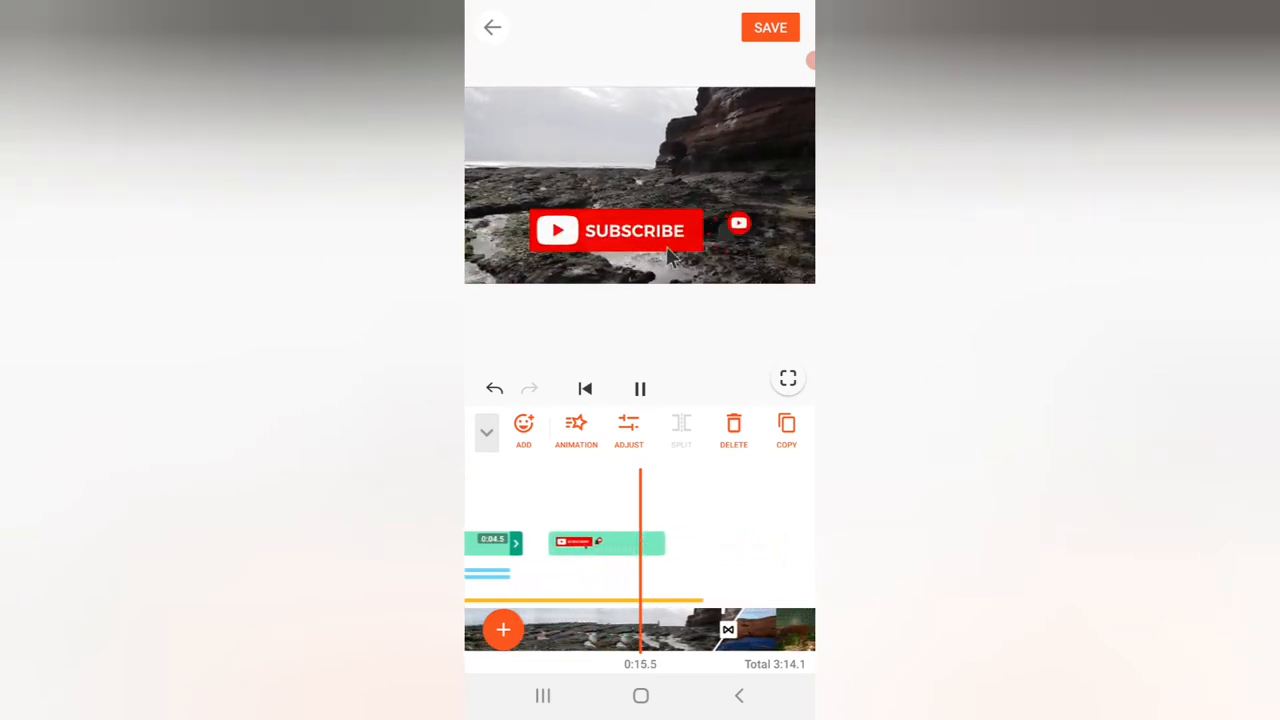
Adjust the Phylum Echinodermata–Family Asteriniidae taxonomy text and confirm it under the Asterina gibbosa title
{"action": "left_click", "coordinate": [640, 388]}
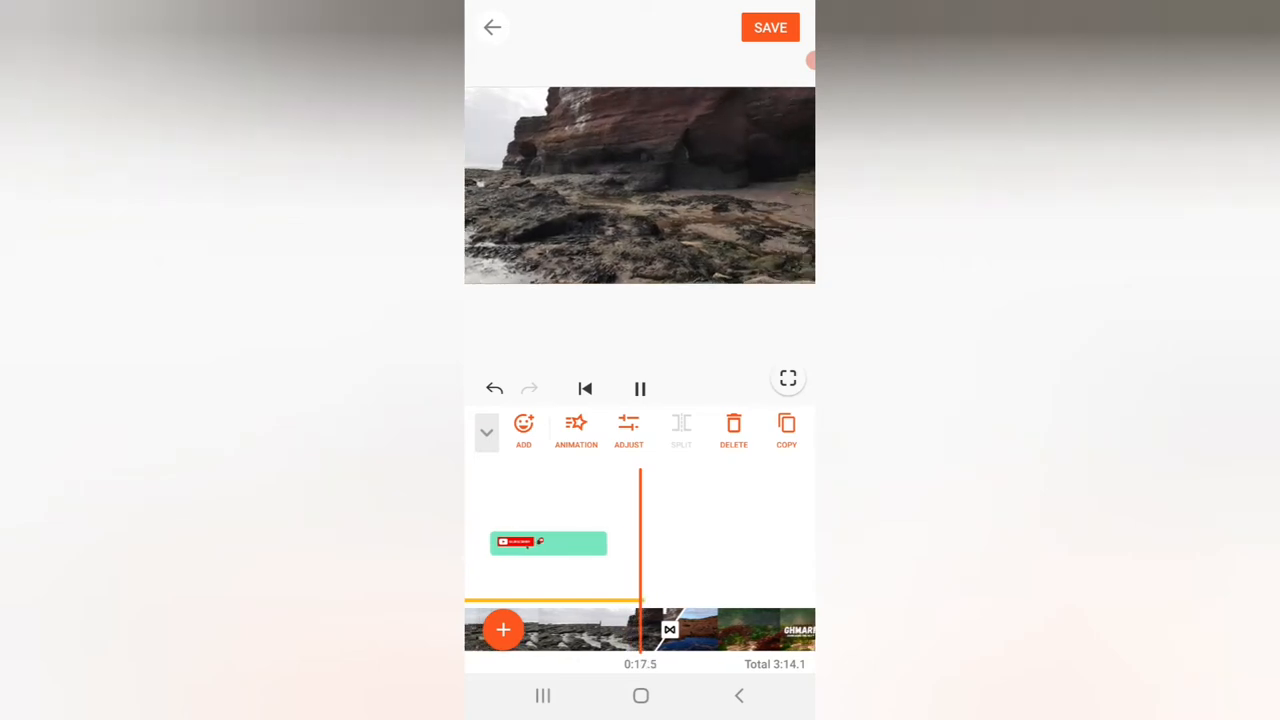
{"action": "left_click", "coordinate": [640, 388]}
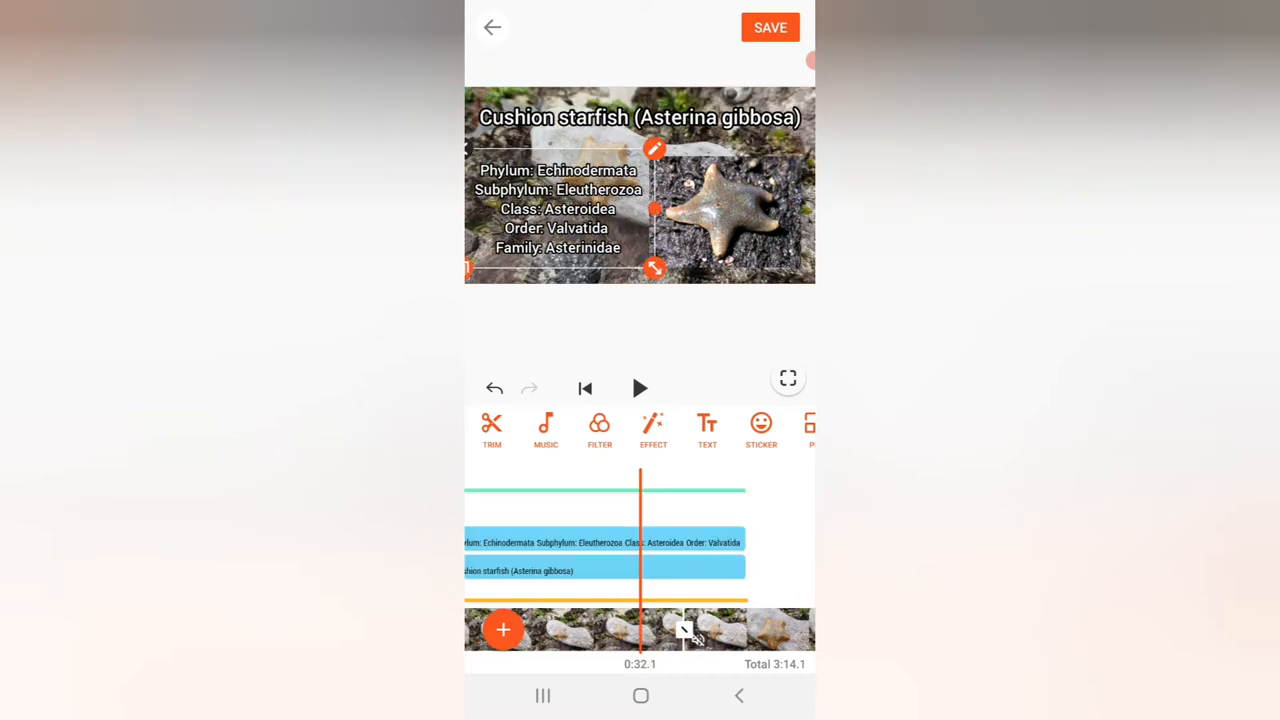
{"action": "left_click", "coordinate": [604, 540]}
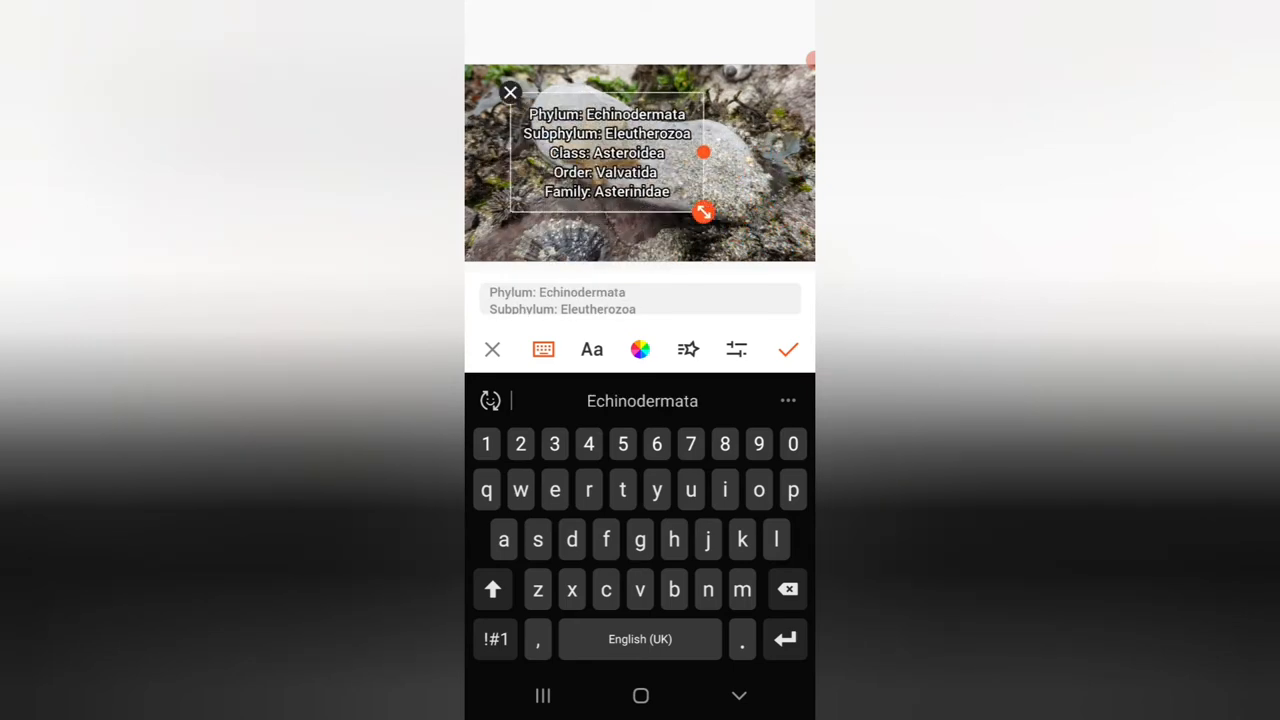
{"action": "left_click", "coordinate": [788, 348]}
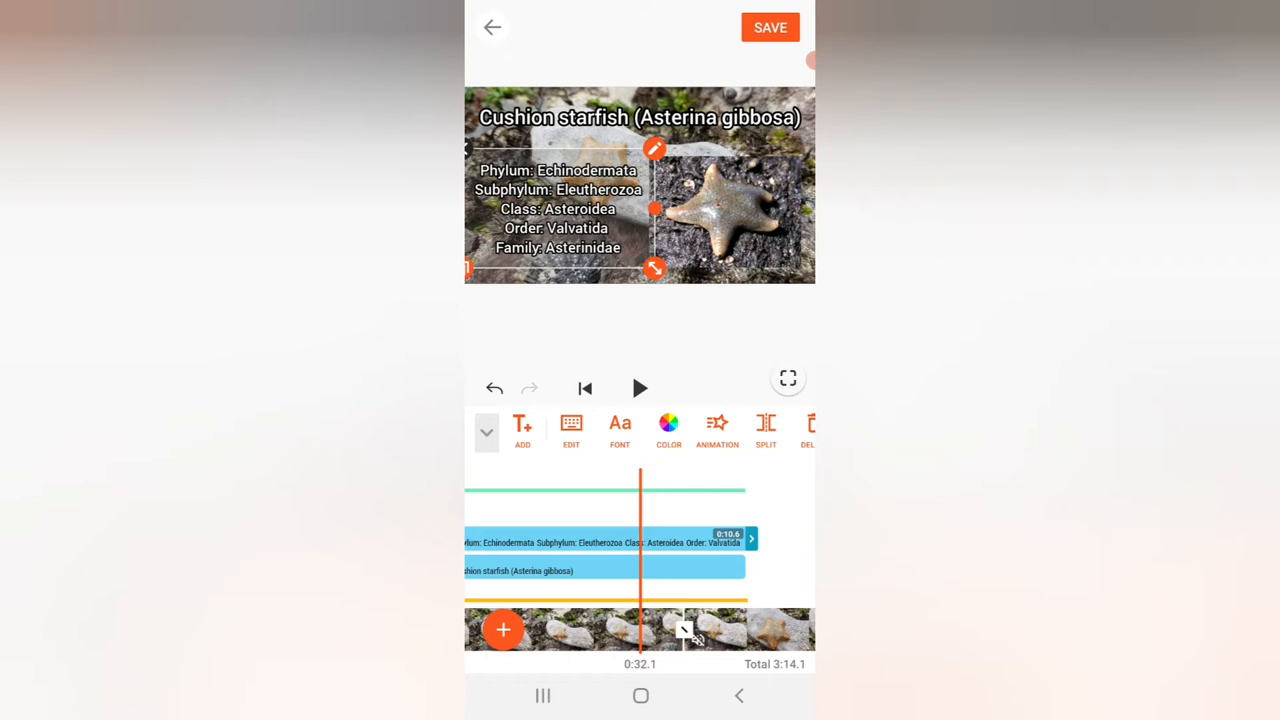
{"action": "left_click_drag", "start_coordinate": [700, 630], "coordinate": [600, 630]}
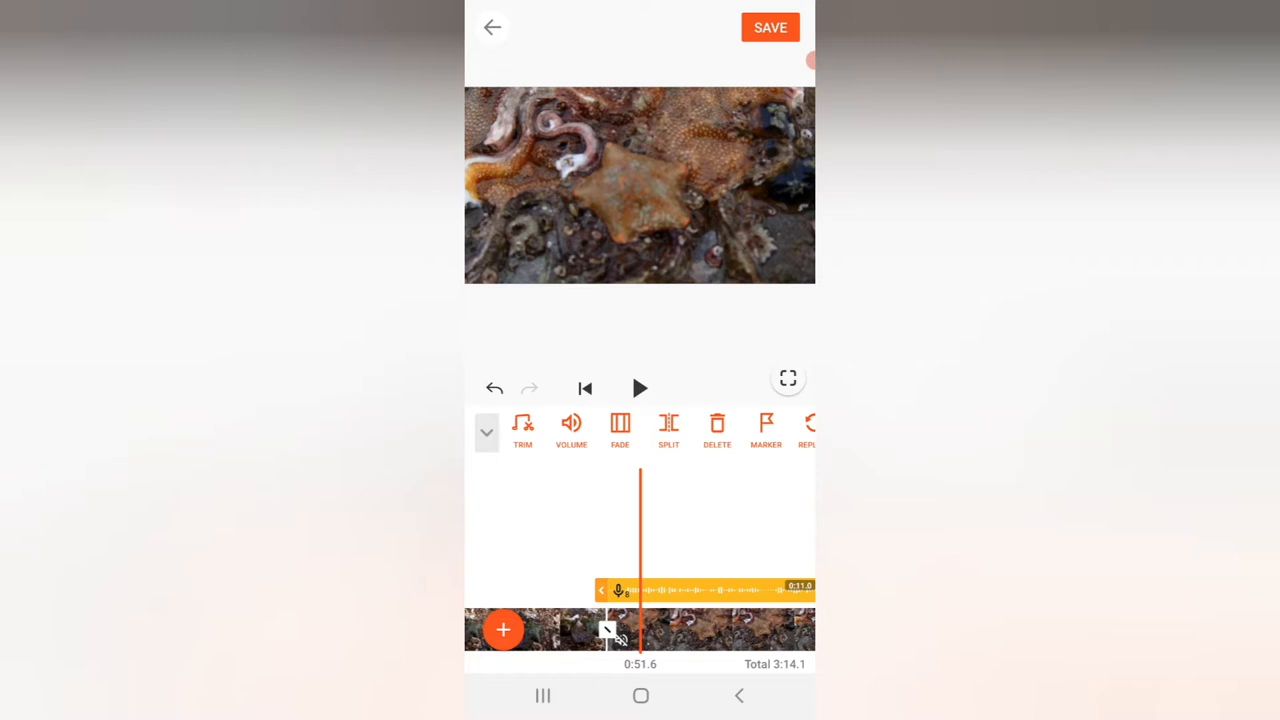
{"action": "left_click", "coordinate": [640, 388]}
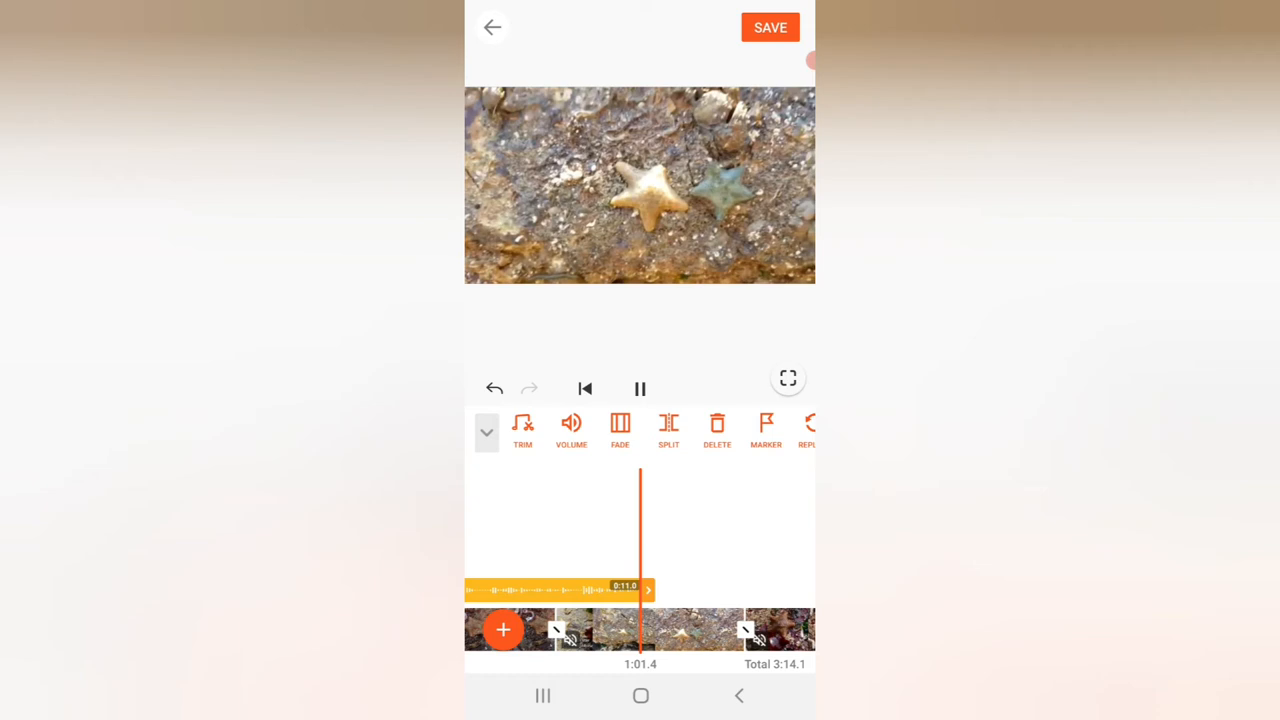
{"action": "left_click", "coordinate": [640, 388]}
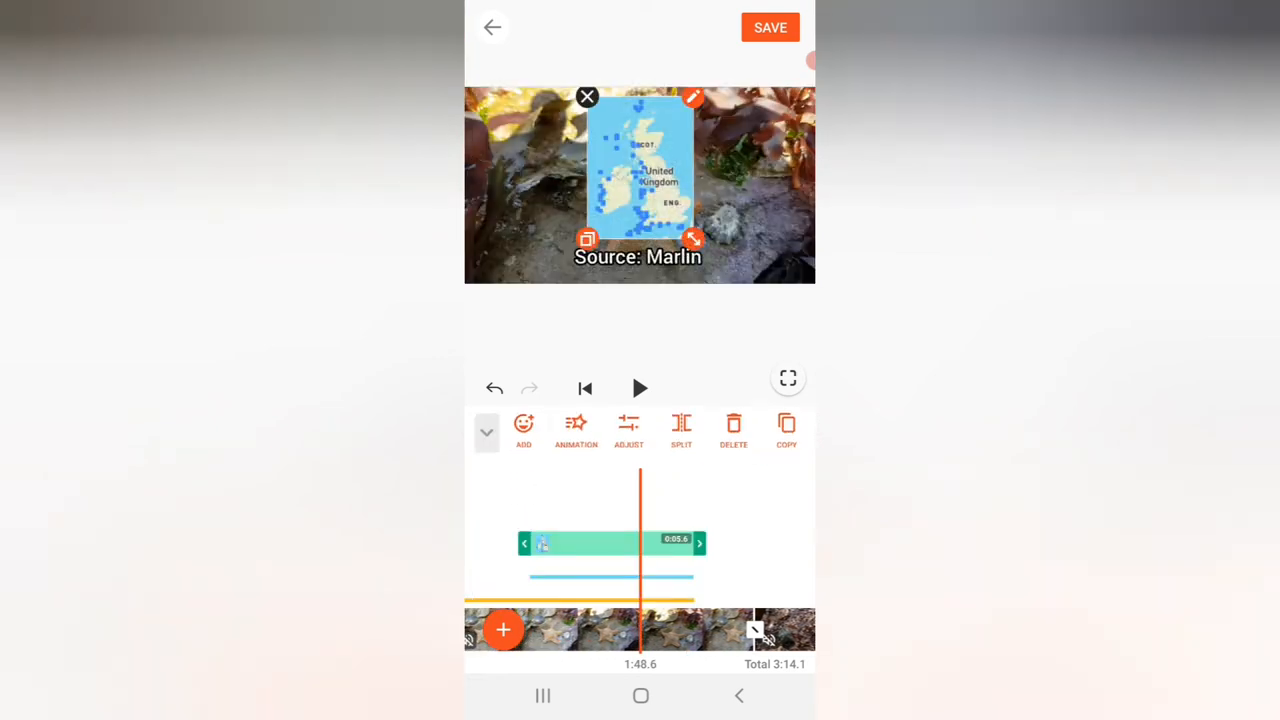
Give the UK distribution map sticker a Fade Out exit animation and preview it
{"action": "left_click", "coordinate": [576, 430]}
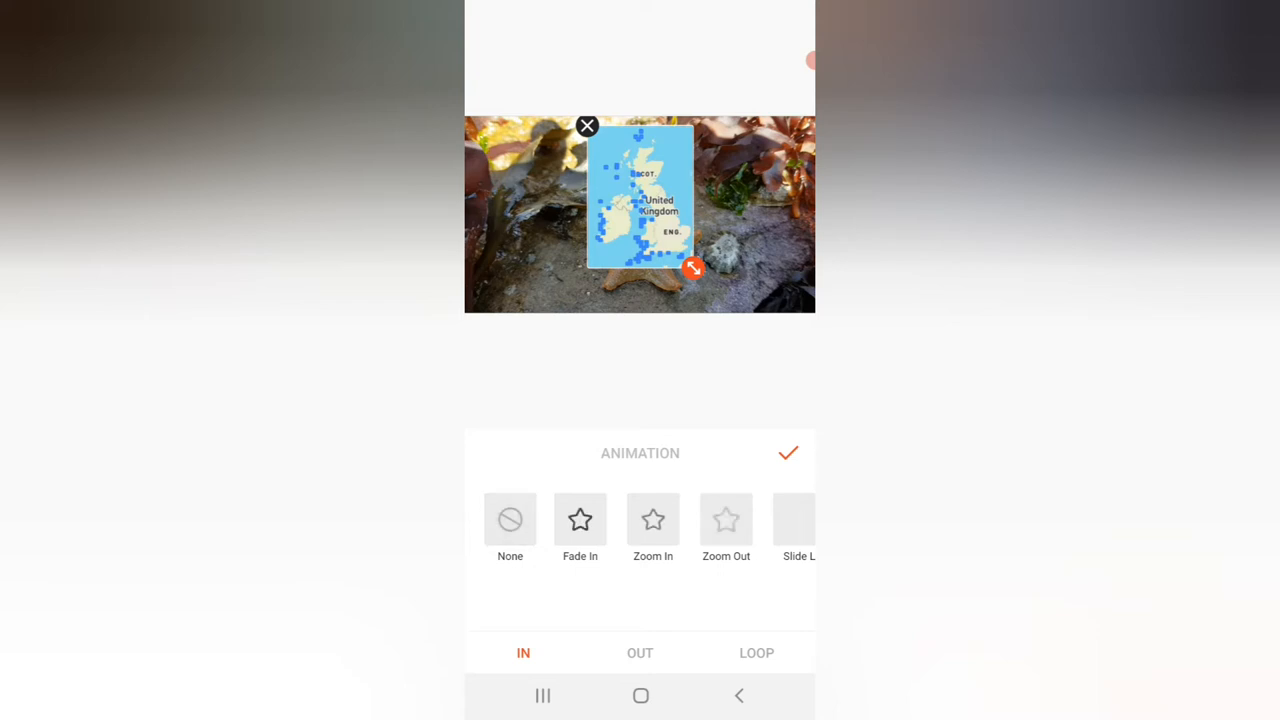
{"action": "left_click", "coordinate": [640, 652]}
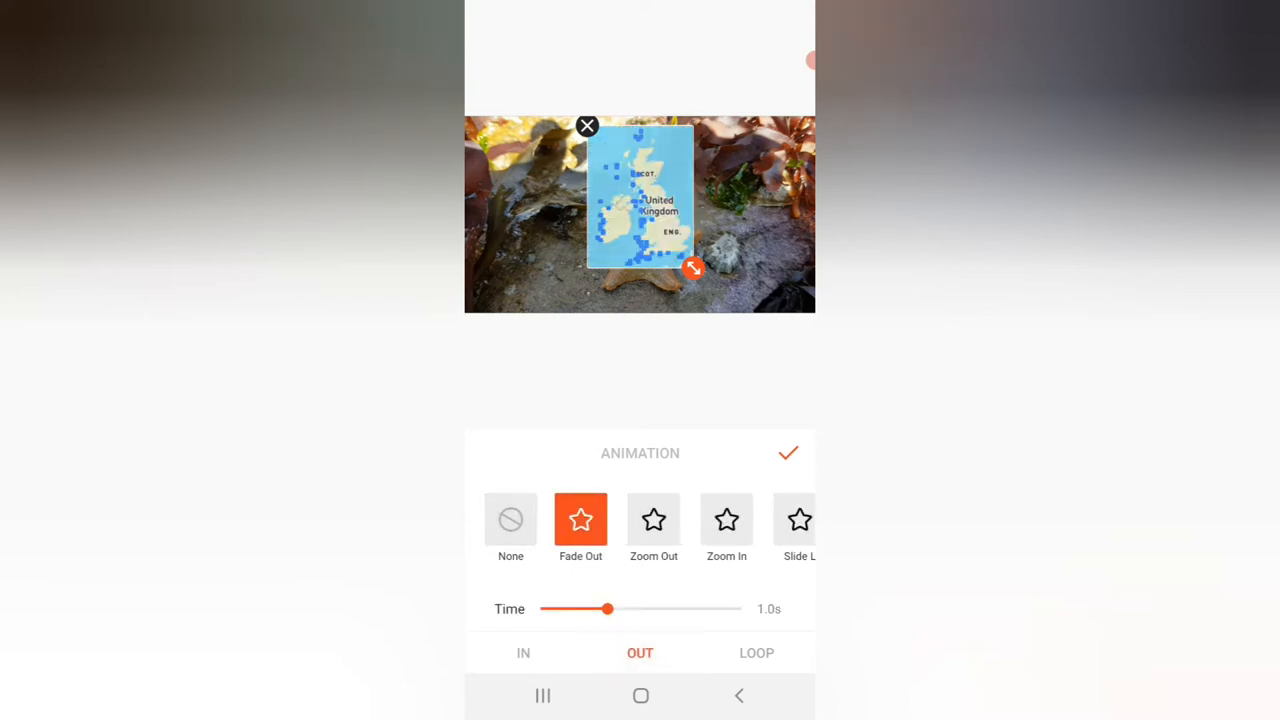
{"action": "left_click", "coordinate": [788, 452]}
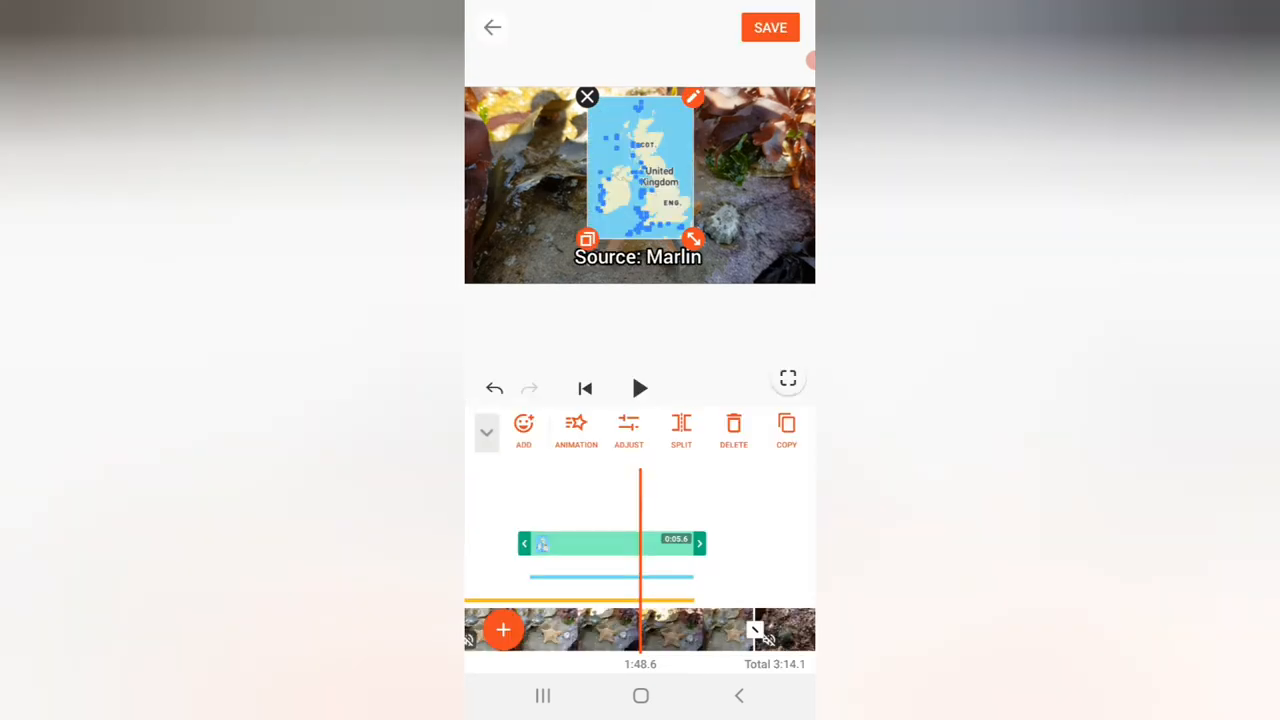
{"action": "left_click", "coordinate": [640, 388]}
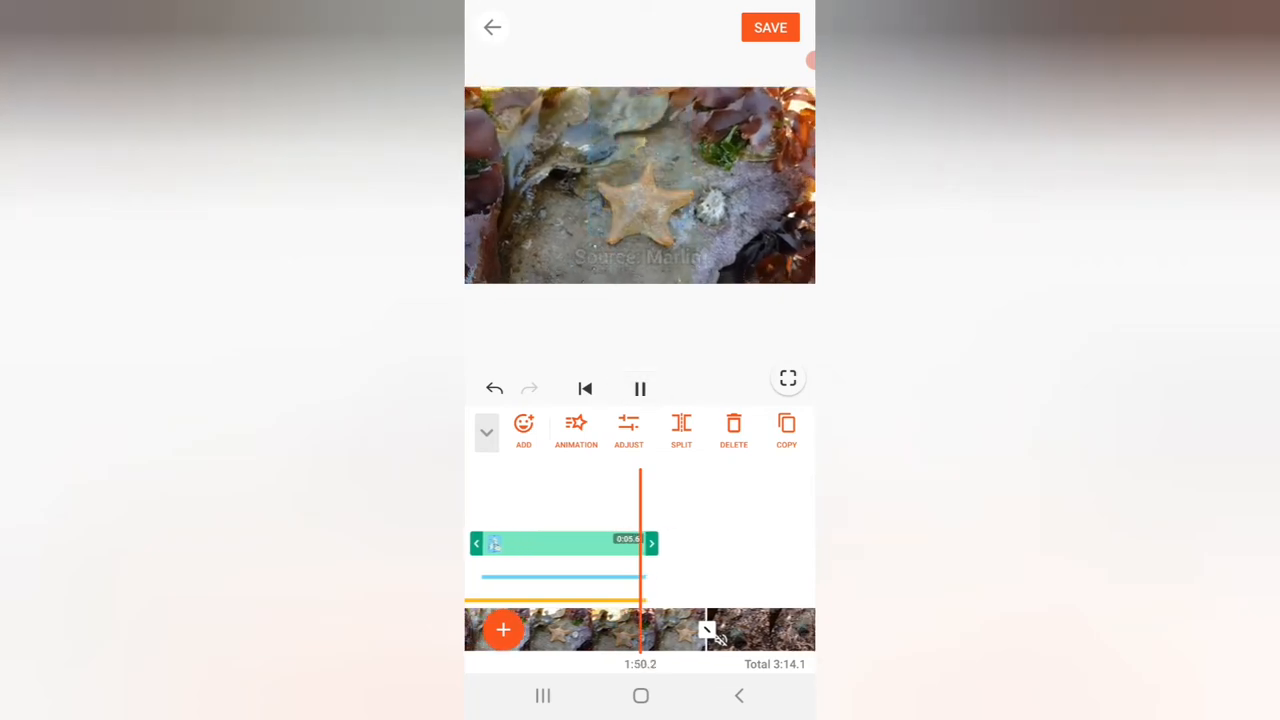
{"action": "left_click", "coordinate": [640, 388]}
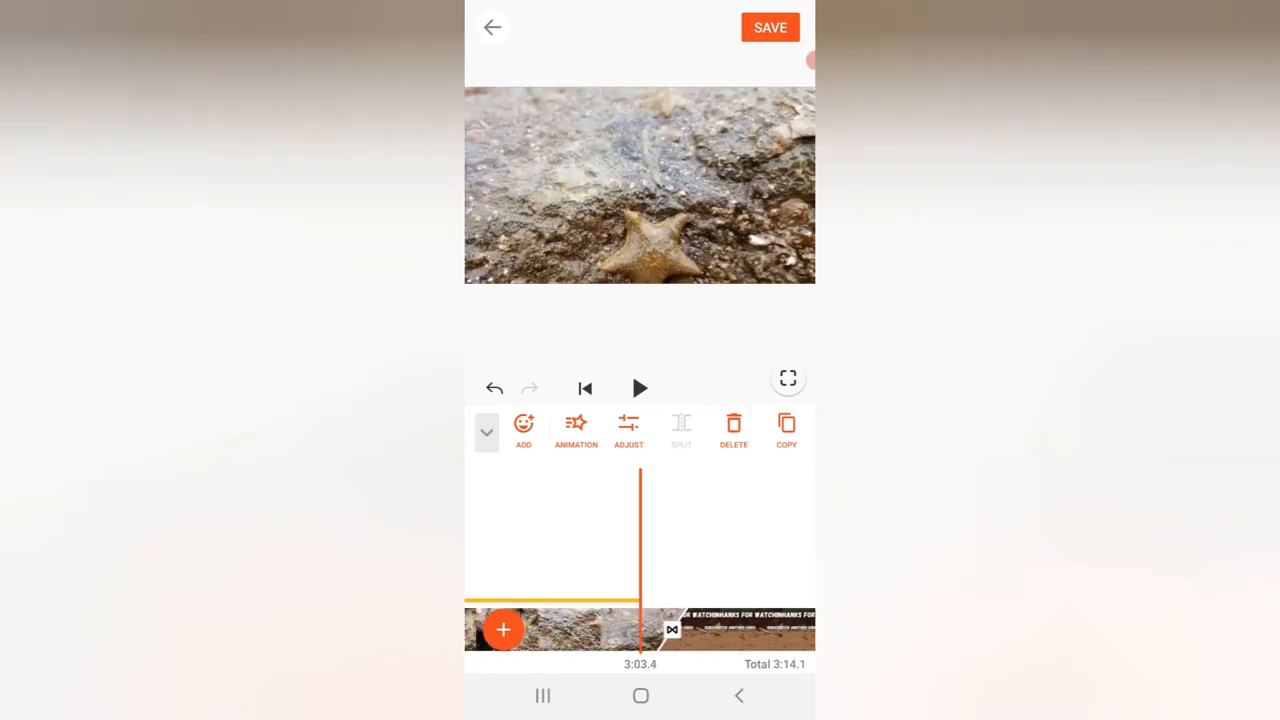
Apply a Basic transition at the Thanks for Watching clip
{"action": "left_click", "coordinate": [672, 628]}
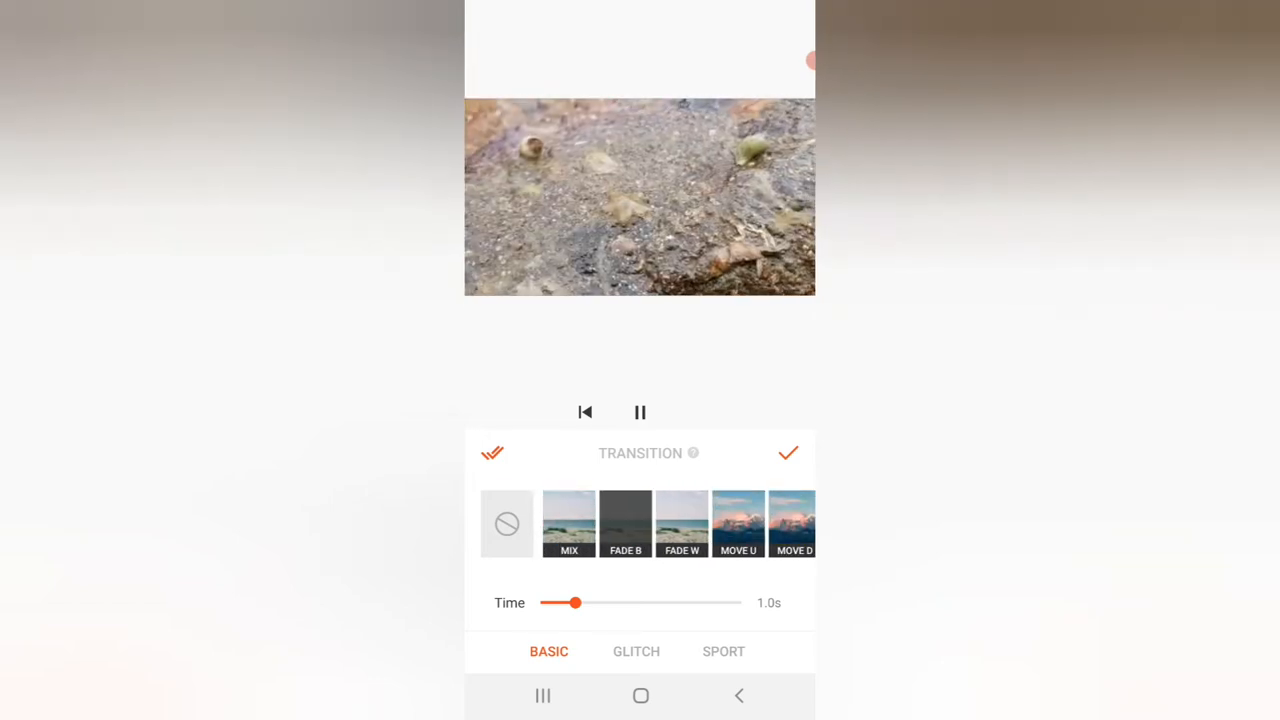
{"action": "left_click", "coordinate": [640, 412]}
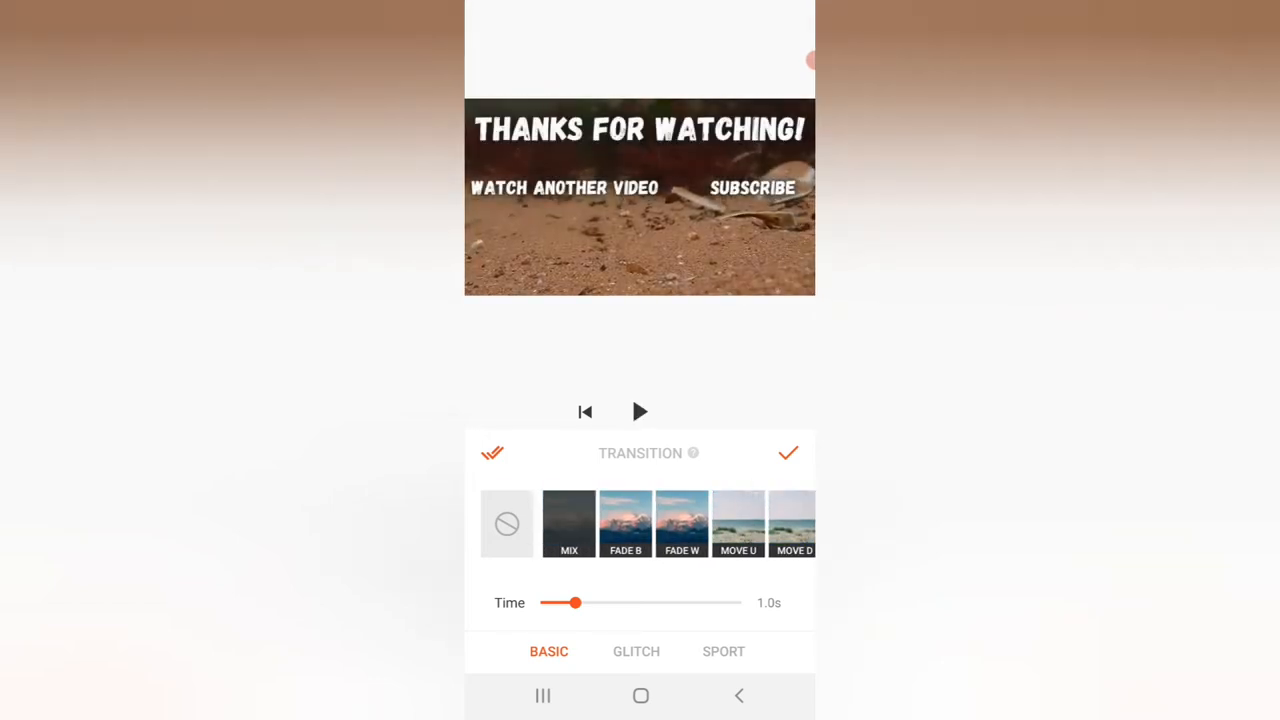
{"action": "left_click", "coordinate": [640, 412]}
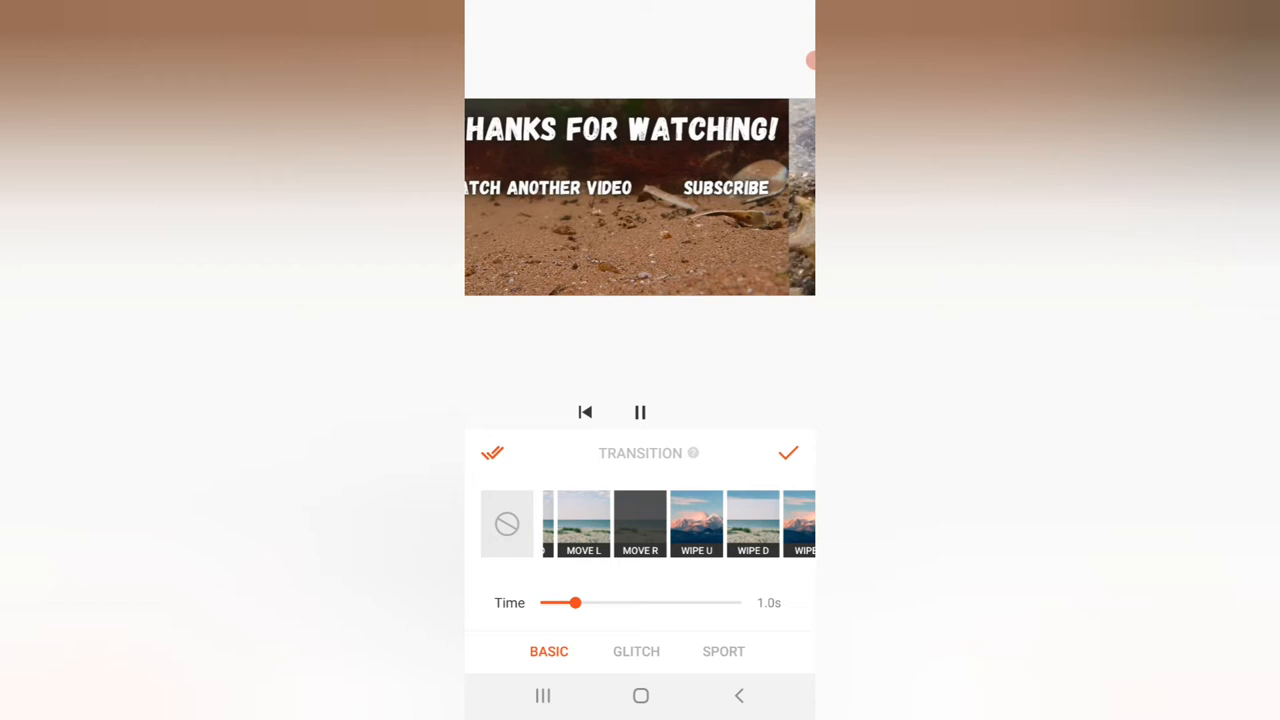
{"action": "scroll", "scroll_direction": "right", "scroll_amount": 3}
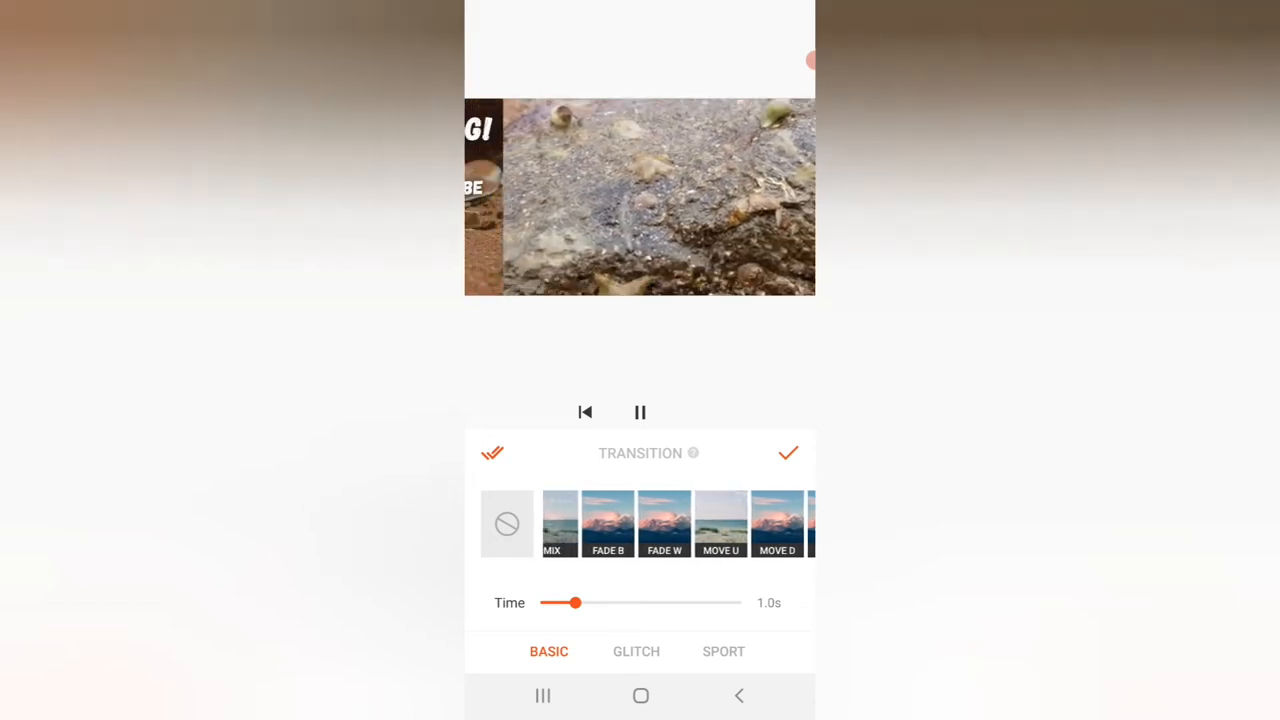
{"action": "left_click", "coordinate": [788, 452]}
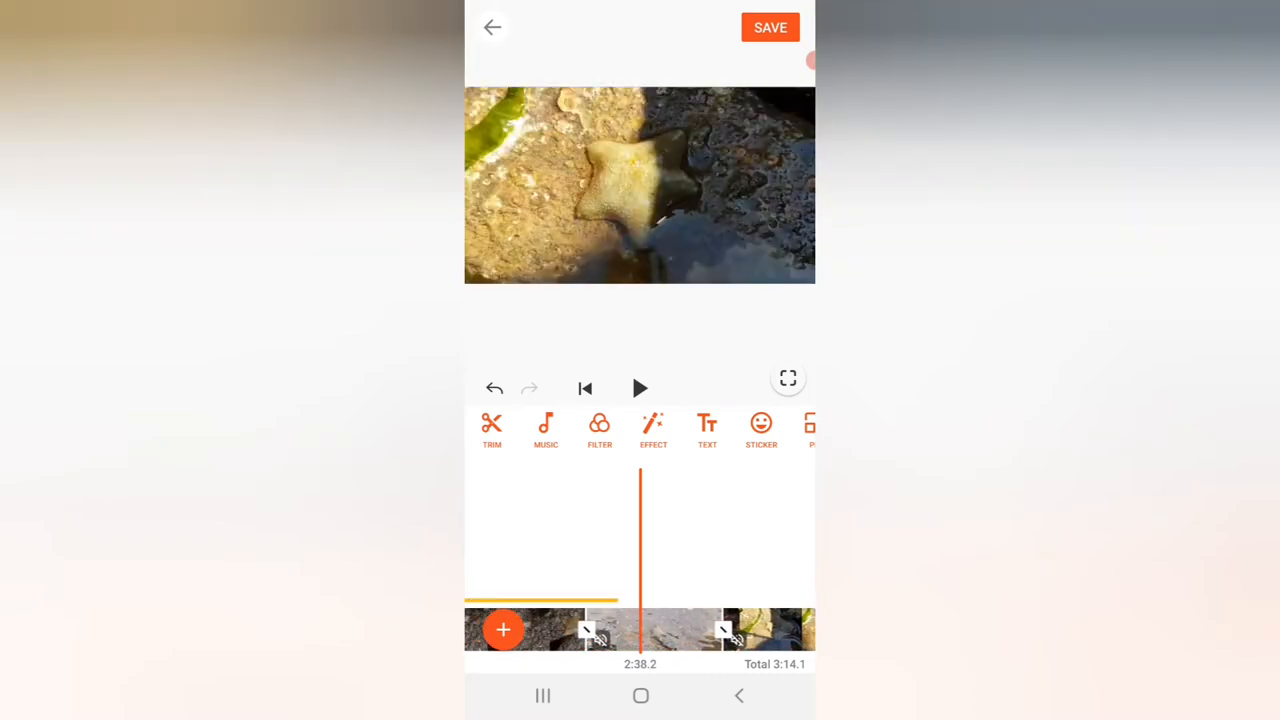
Set the dark-rock starfish clip's video volume to 0
{"action": "scroll", "scroll_direction": "left", "scroll_amount": 3}
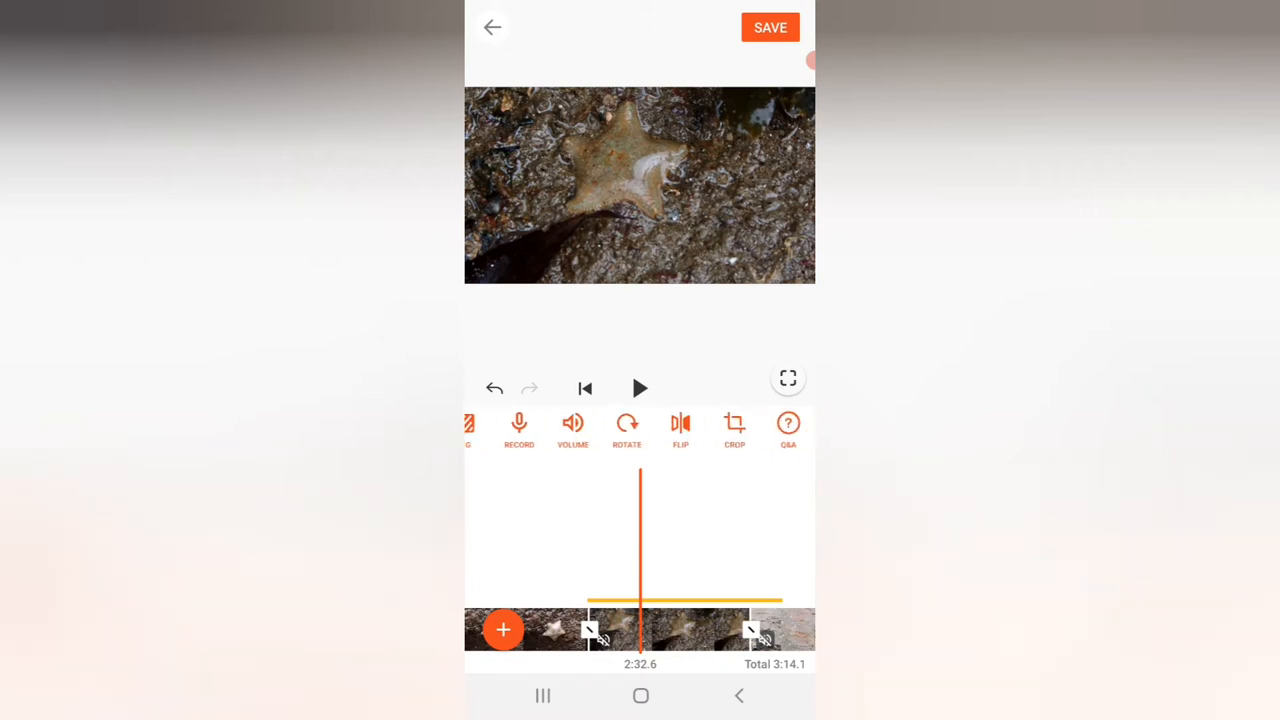
{"action": "left_click", "coordinate": [572, 424]}
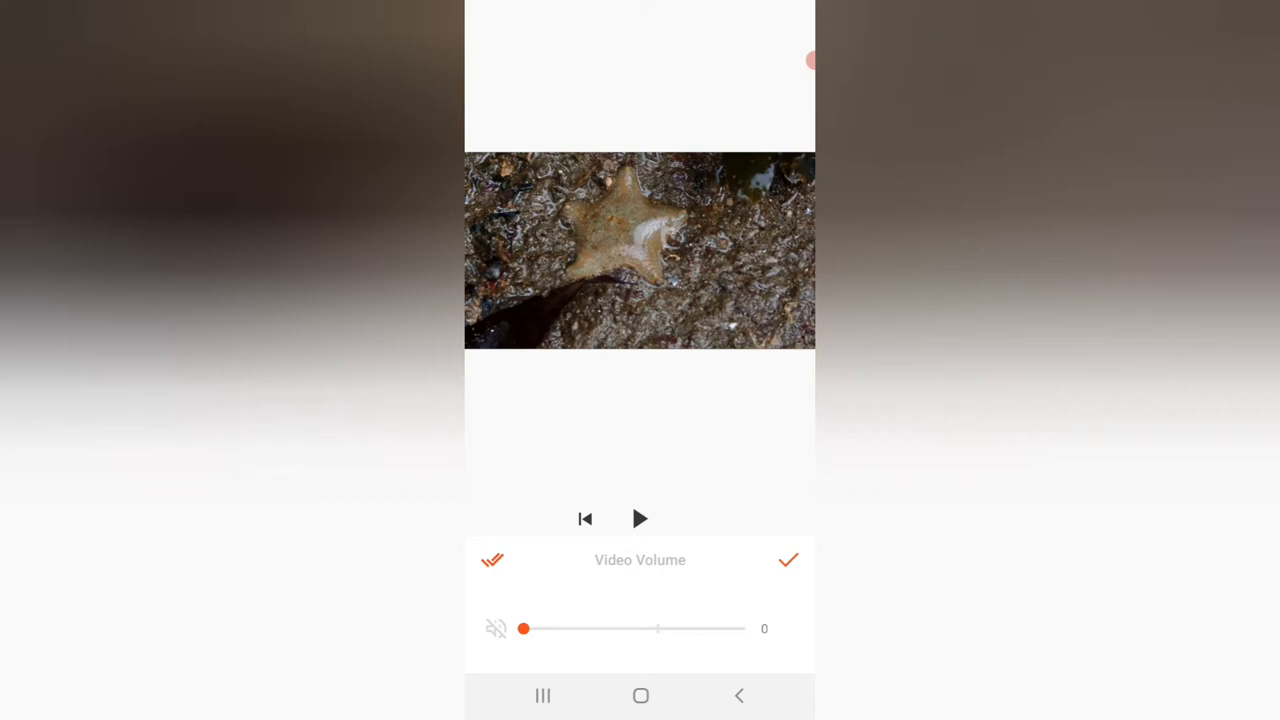
{"action": "left_click", "coordinate": [788, 560]}
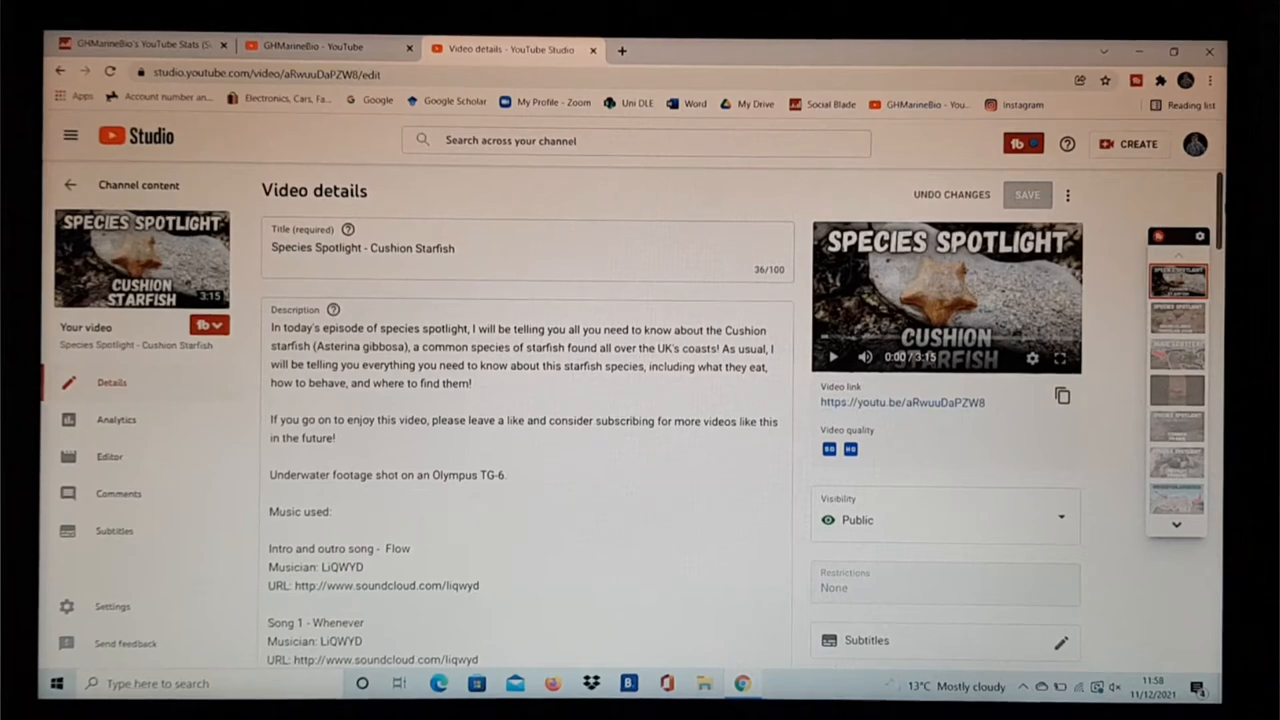
Scroll the details page to the description's Olympus TG-6 and LiQWYD music credits
{"action": "scroll", "scroll_direction": "down", "scroll_amount": 3}
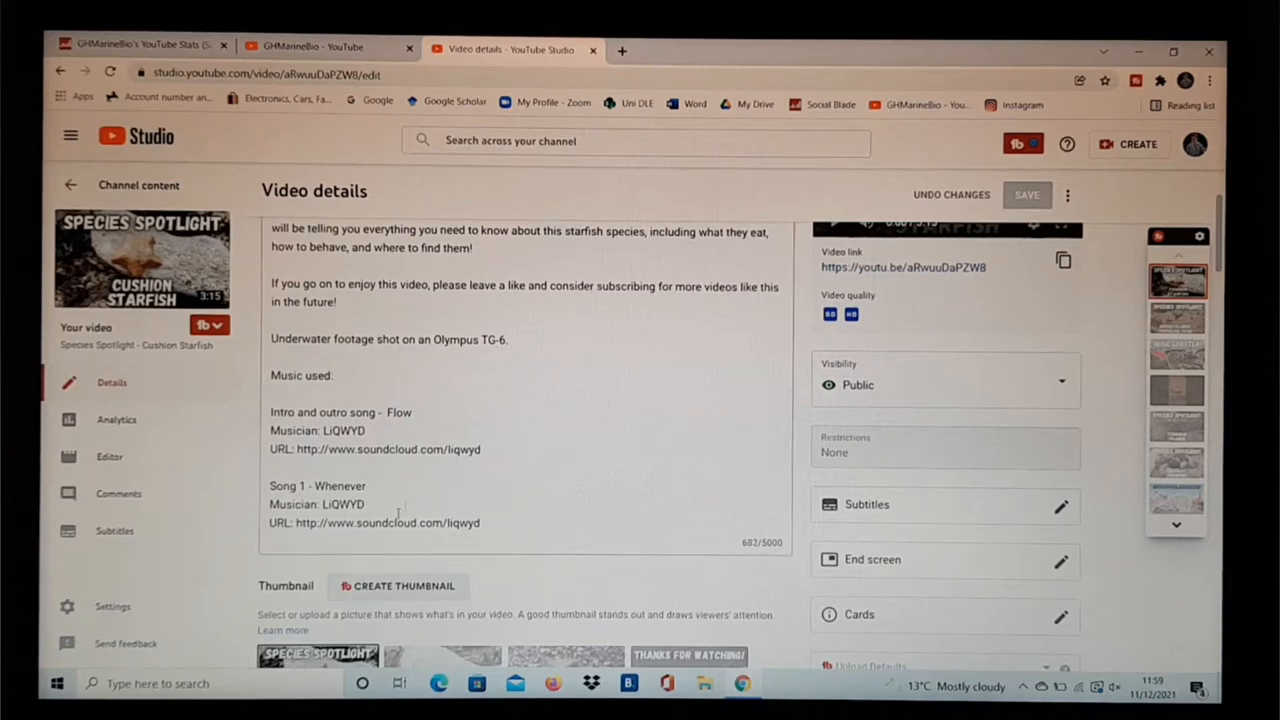
{"action": "mouse_move", "coordinate": [400, 516]}
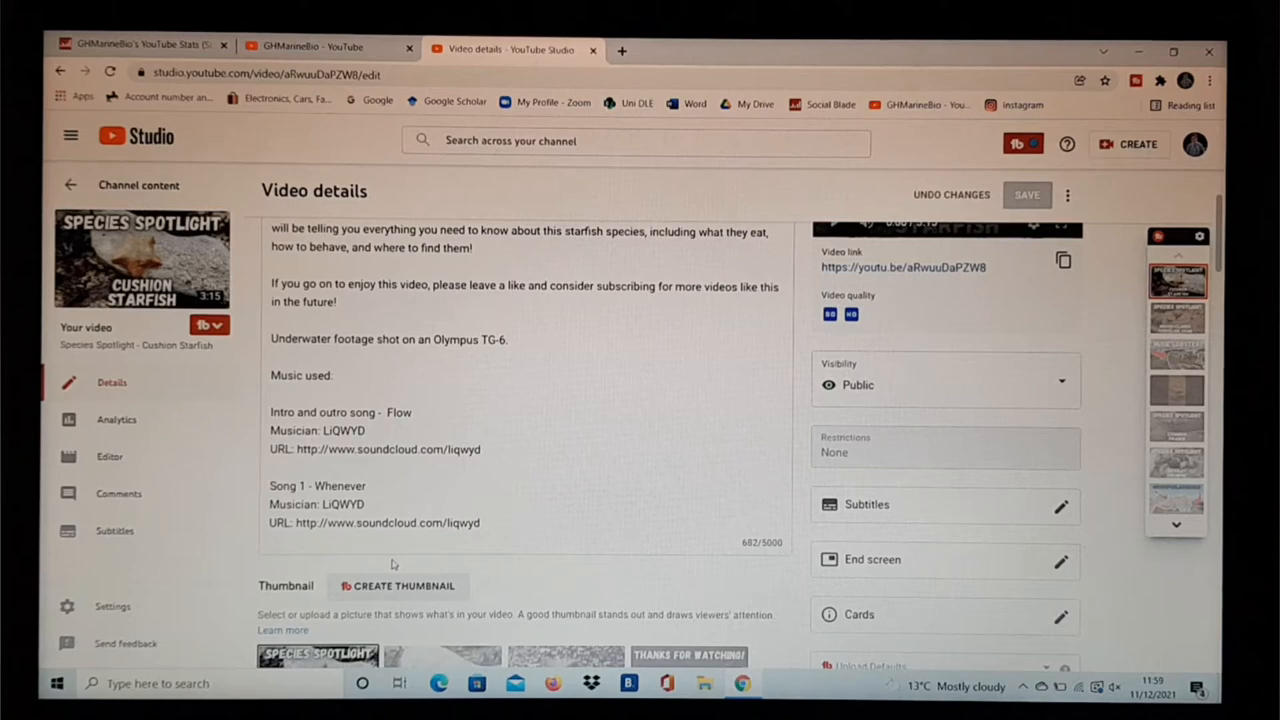
{"action": "mouse_move", "coordinate": [938, 344]}
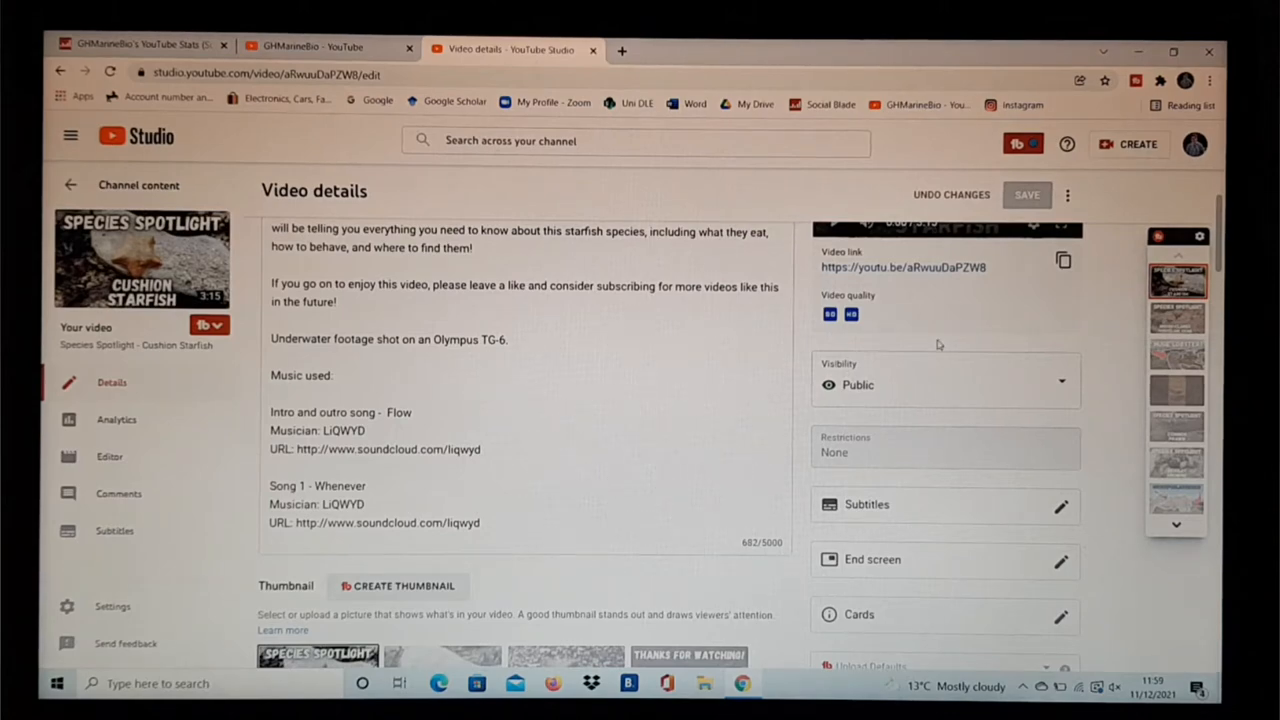
{"action": "scroll", "scroll_direction": "down", "scroll_amount": 3}
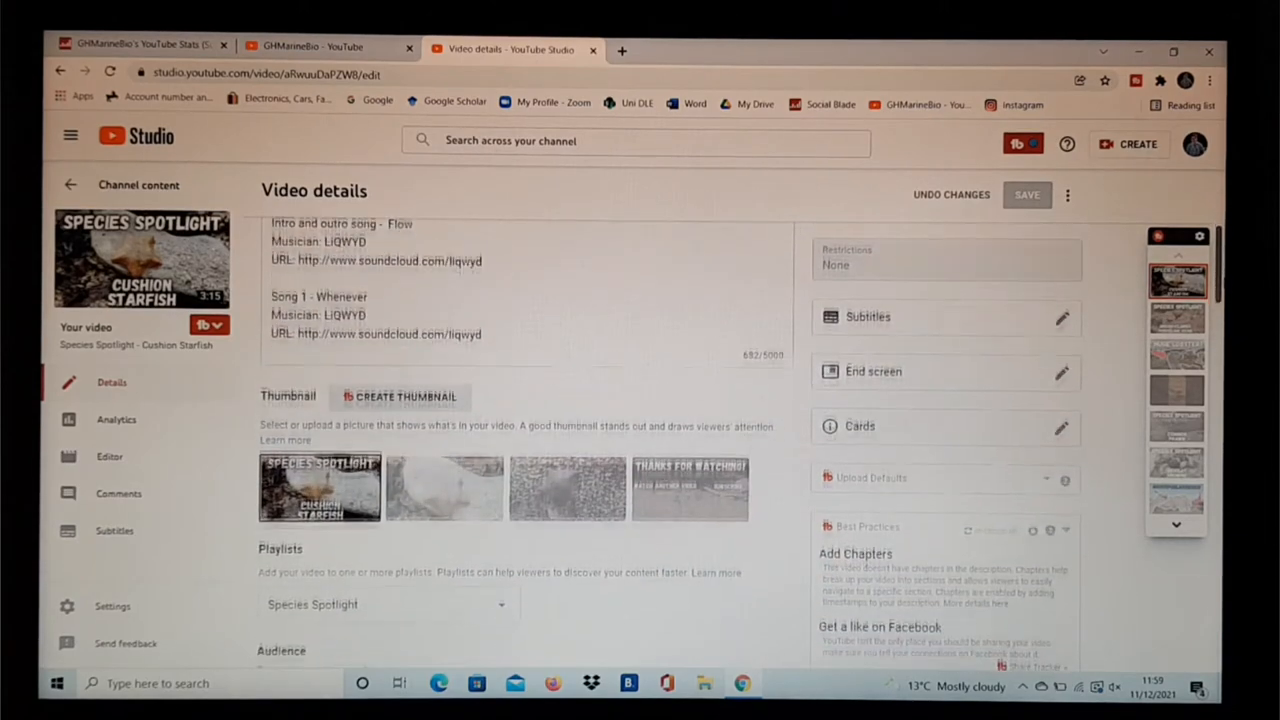
{"action": "scroll", "scroll_direction": "down", "scroll_amount": 3}
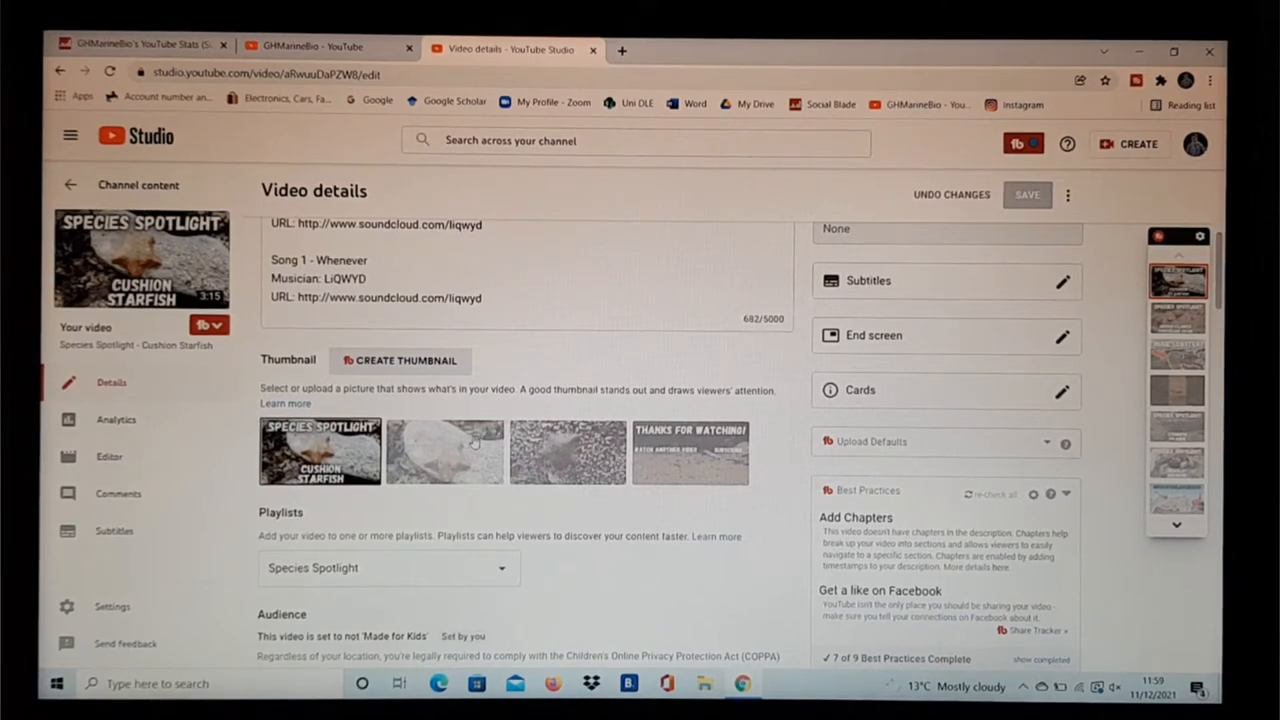
{"action": "mouse_move", "coordinate": [522, 374]}
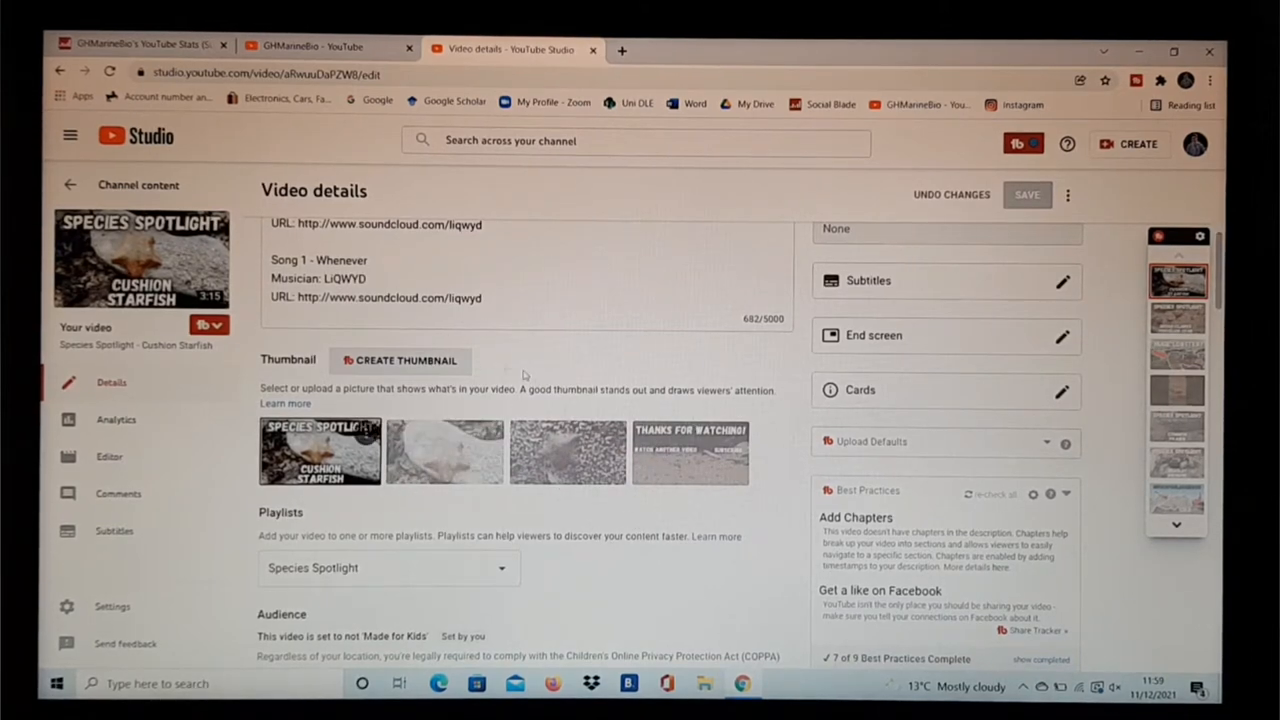
{"action": "mouse_move", "coordinate": [392, 522]}
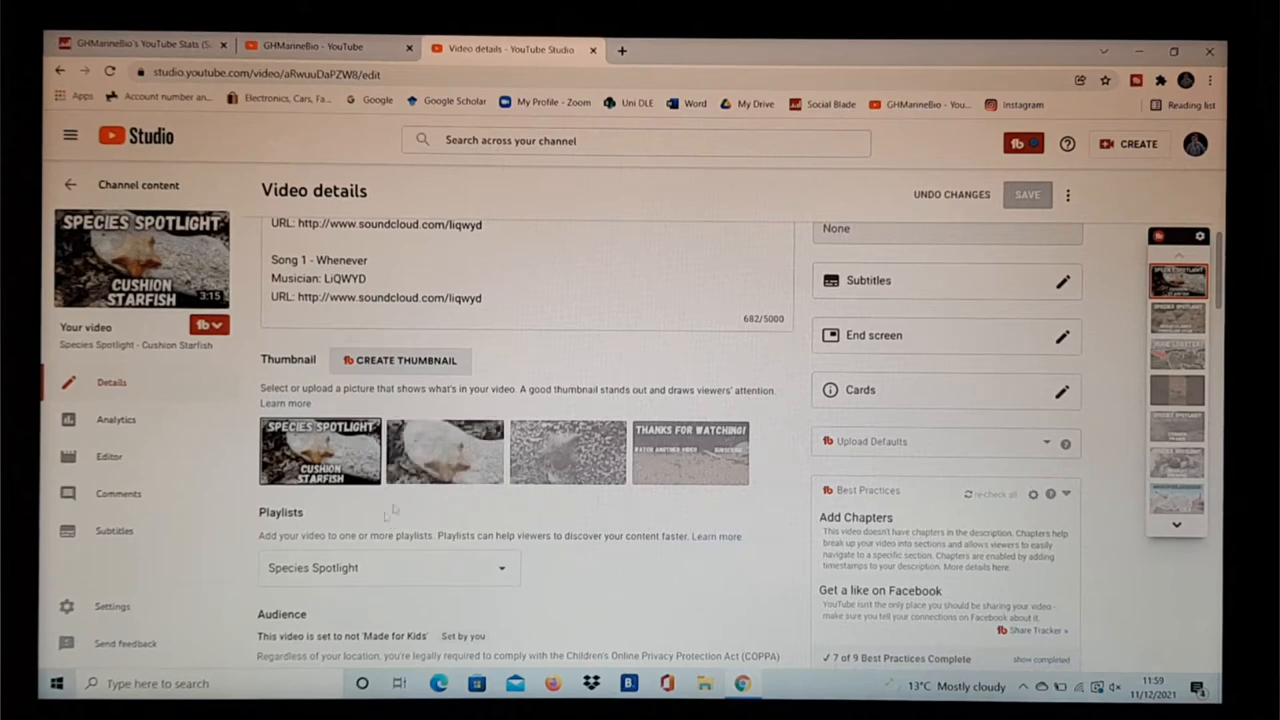
{"action": "mouse_move", "coordinate": [362, 528]}
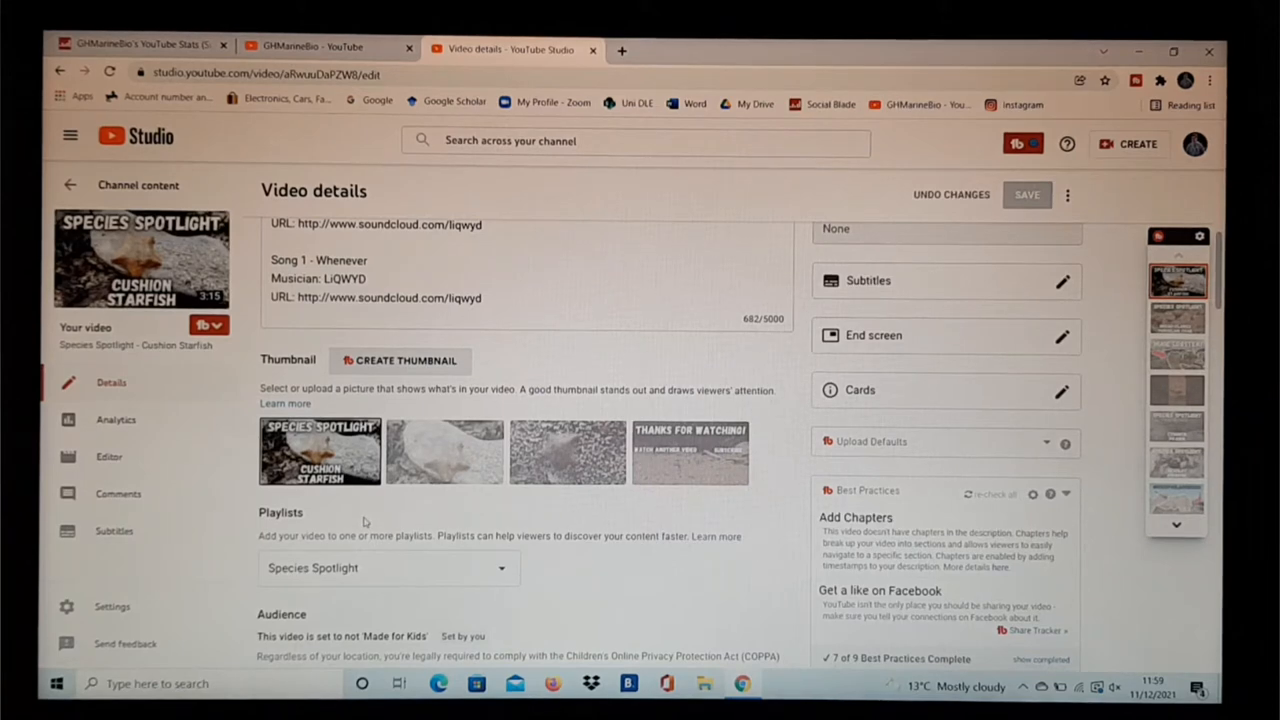
{"action": "mouse_move", "coordinate": [408, 520]}
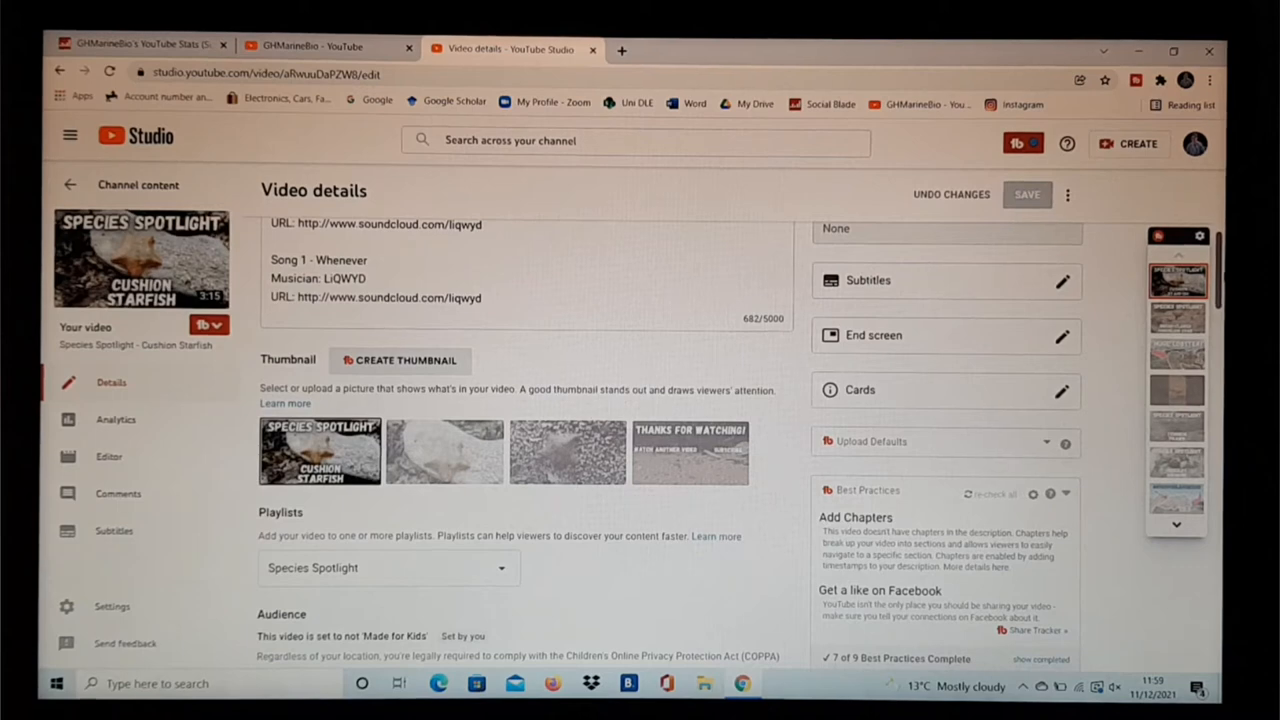
{"action": "scroll", "scroll_direction": "down", "scroll_amount": 3}
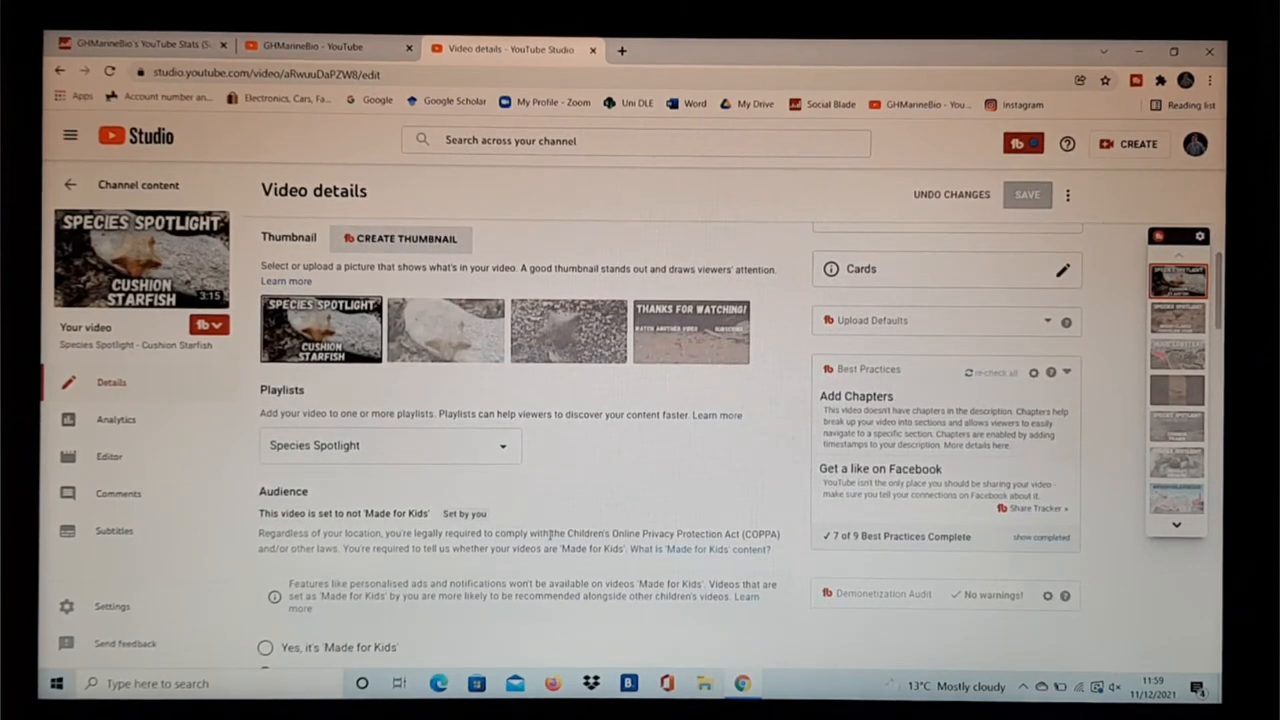
{"action": "mouse_move", "coordinate": [540, 458]}
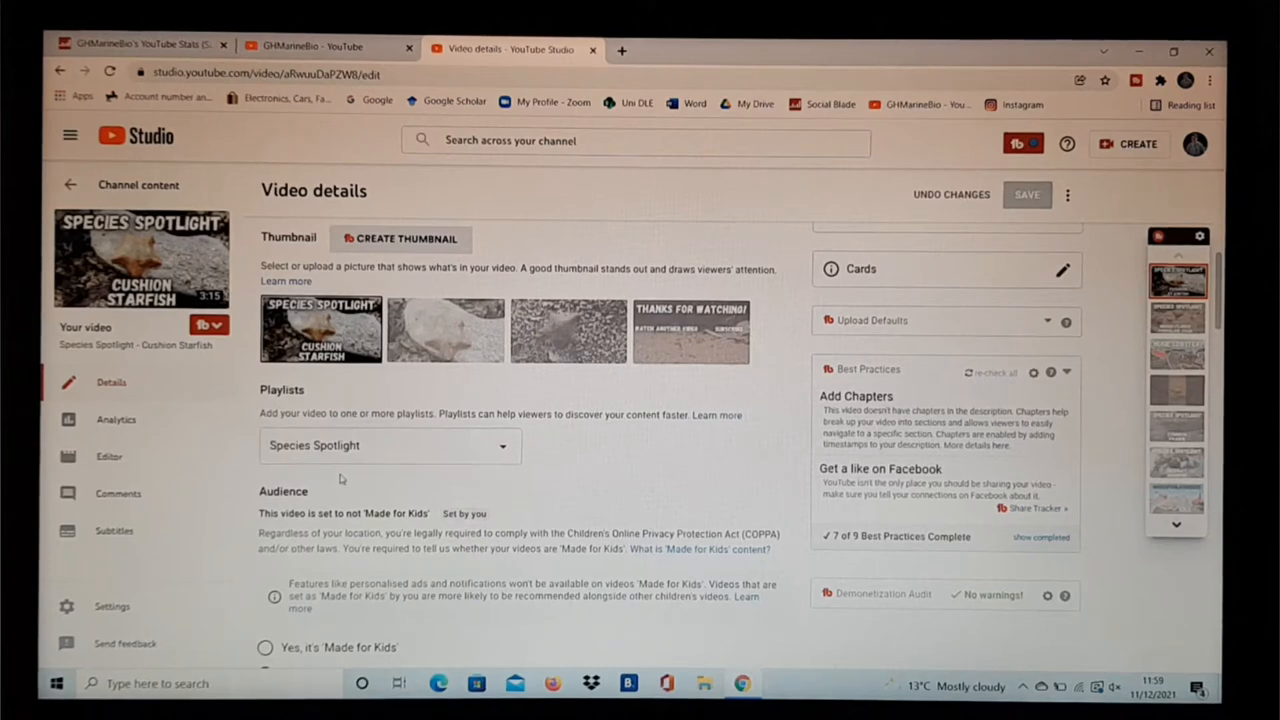
{"action": "mouse_move", "coordinate": [738, 380]}
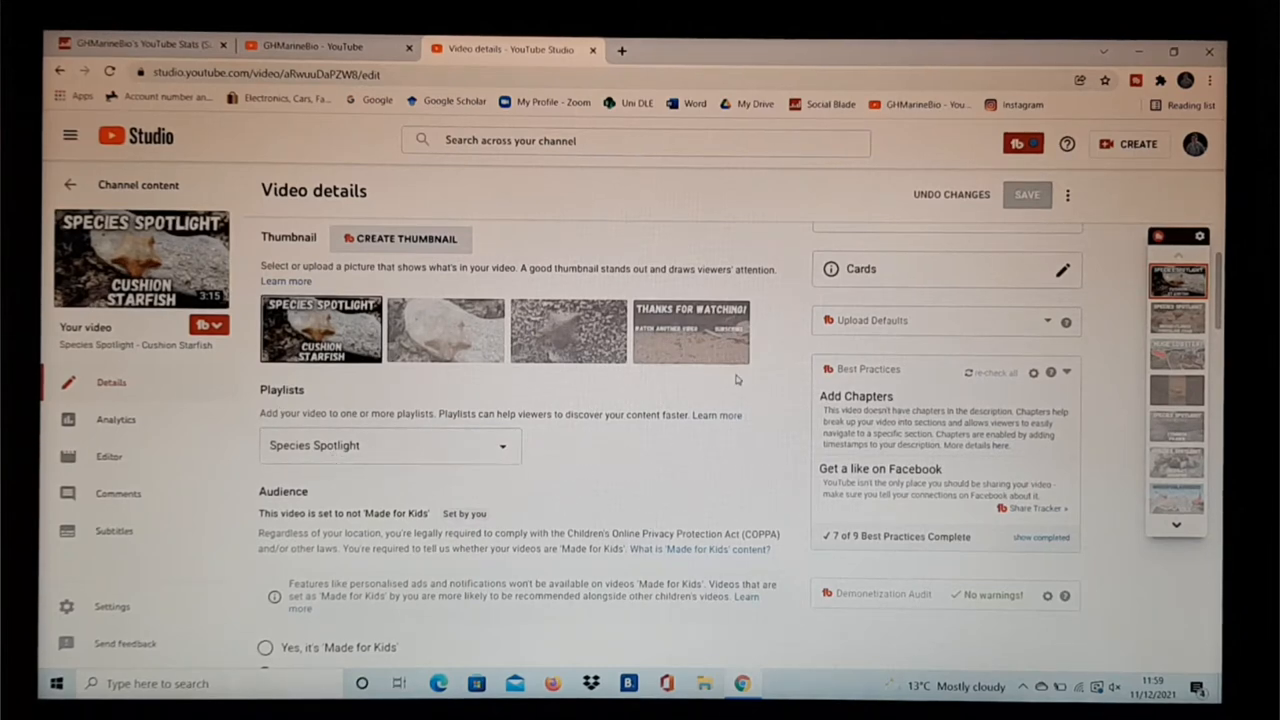
{"action": "scroll", "scroll_direction": "down", "scroll_amount": 3}
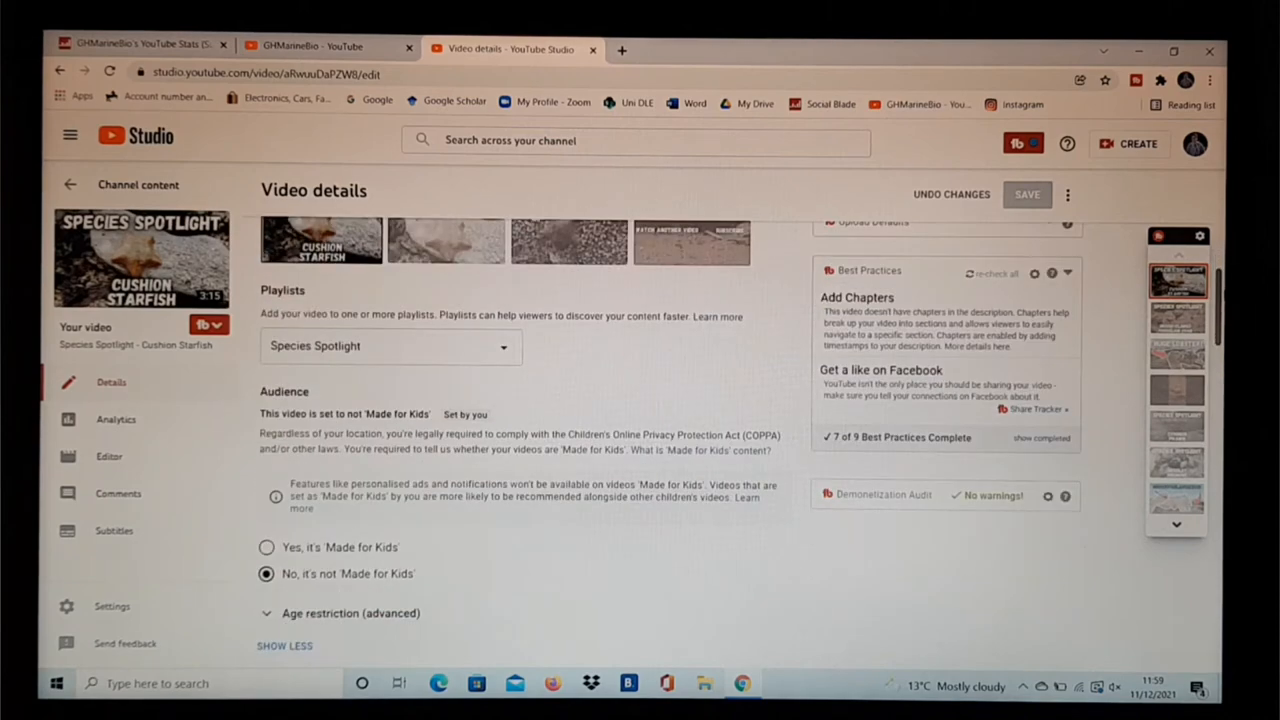
{"action": "scroll", "scroll_direction": "down", "scroll_amount": 3}
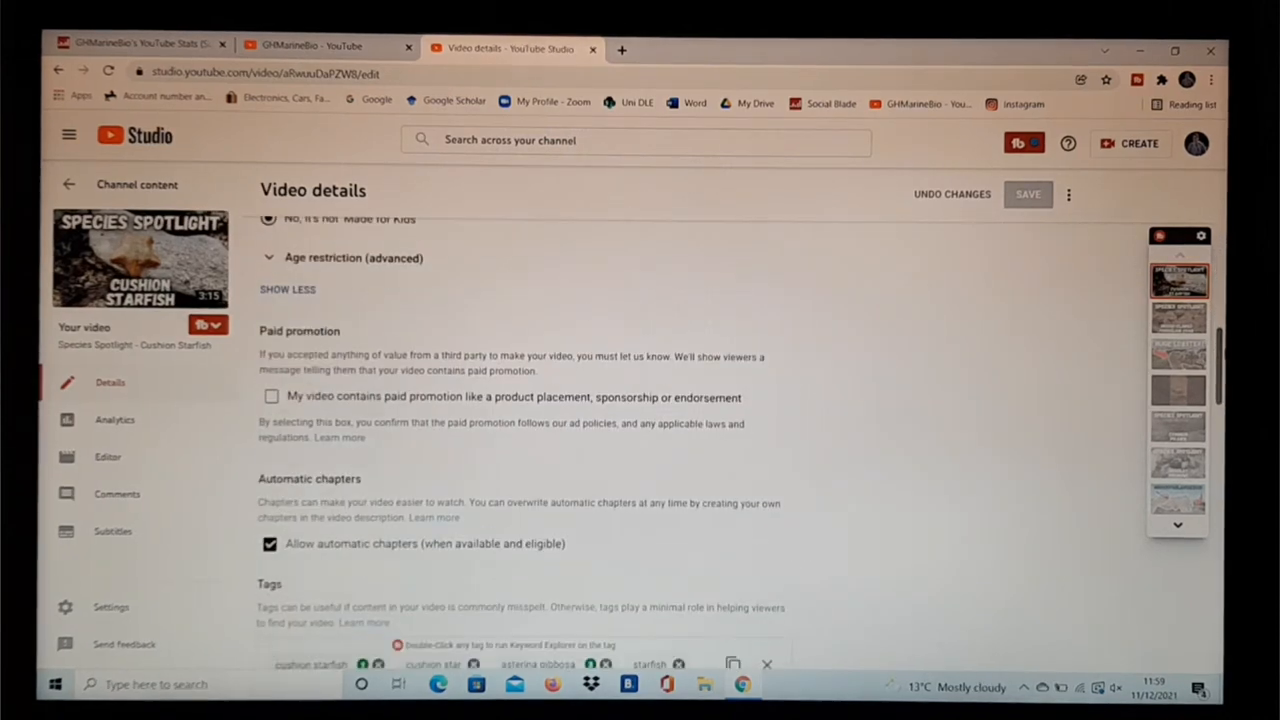
{"action": "scroll", "scroll_direction": "down", "scroll_amount": 3}
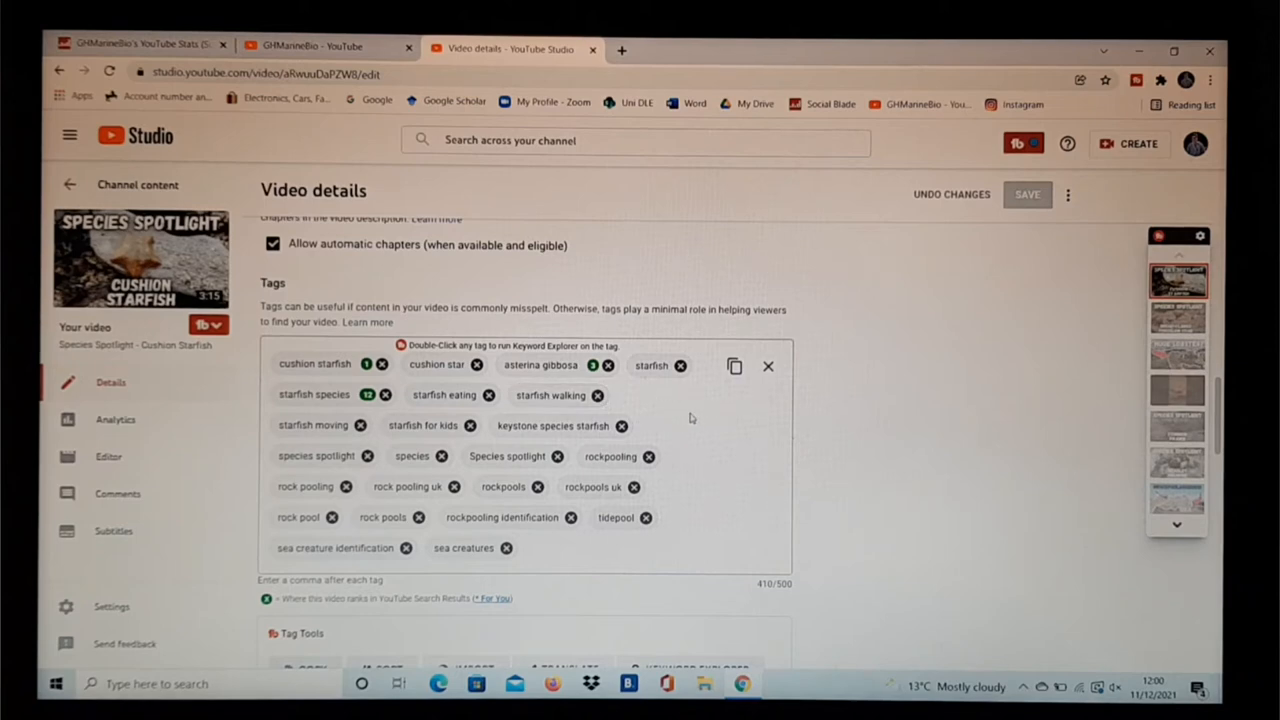
{"action": "mouse_move", "coordinate": [842, 424]}
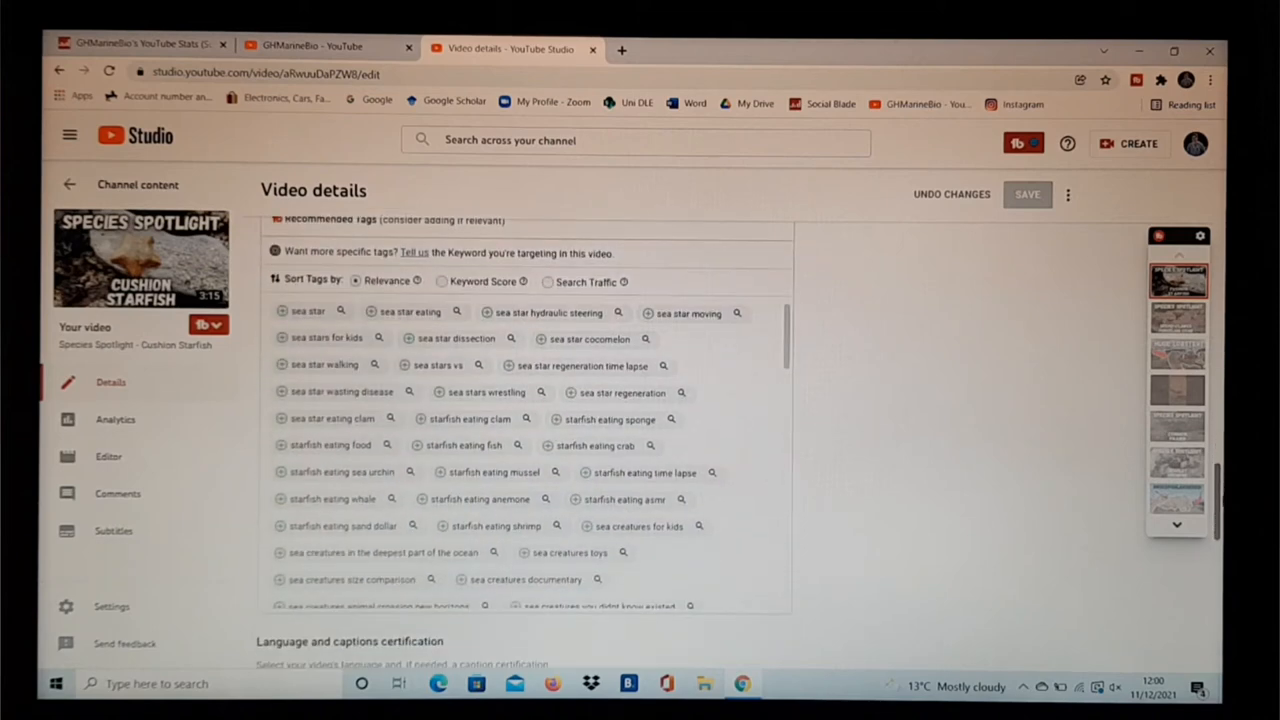
{"action": "scroll", "scroll_direction": "up", "scroll_amount": 3}
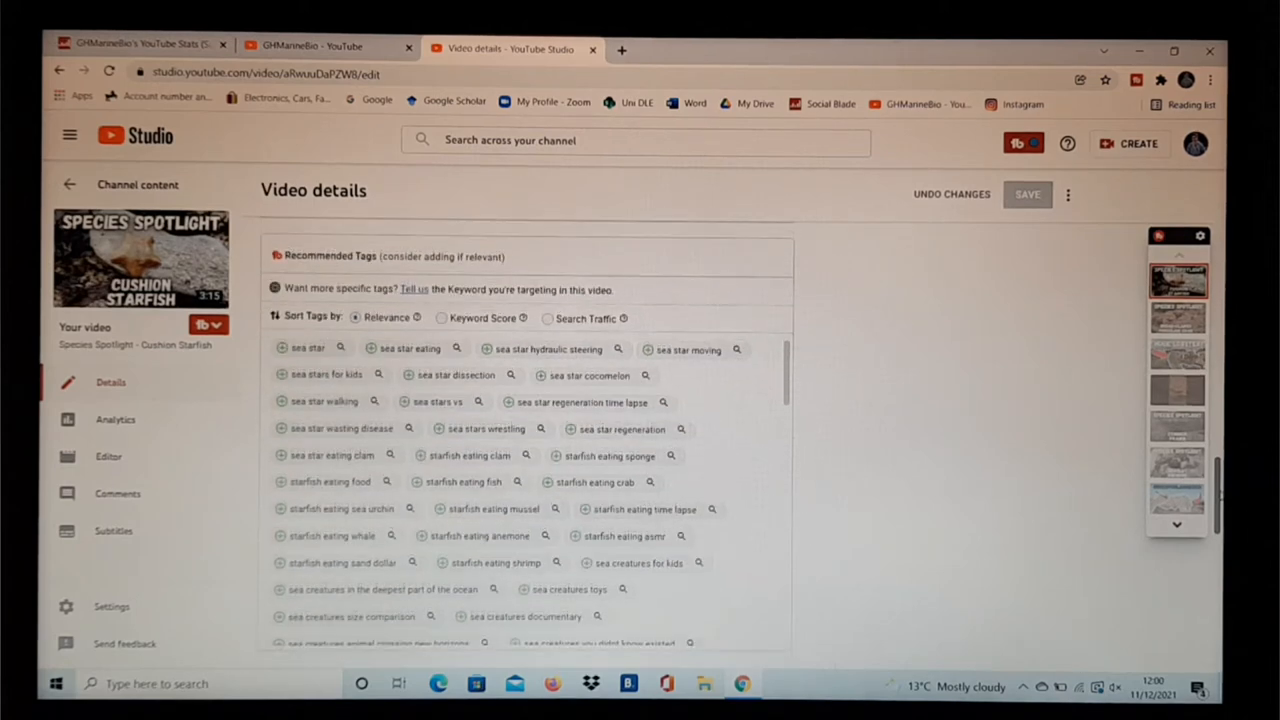
{"action": "scroll", "scroll_direction": "down", "scroll_amount": 3}
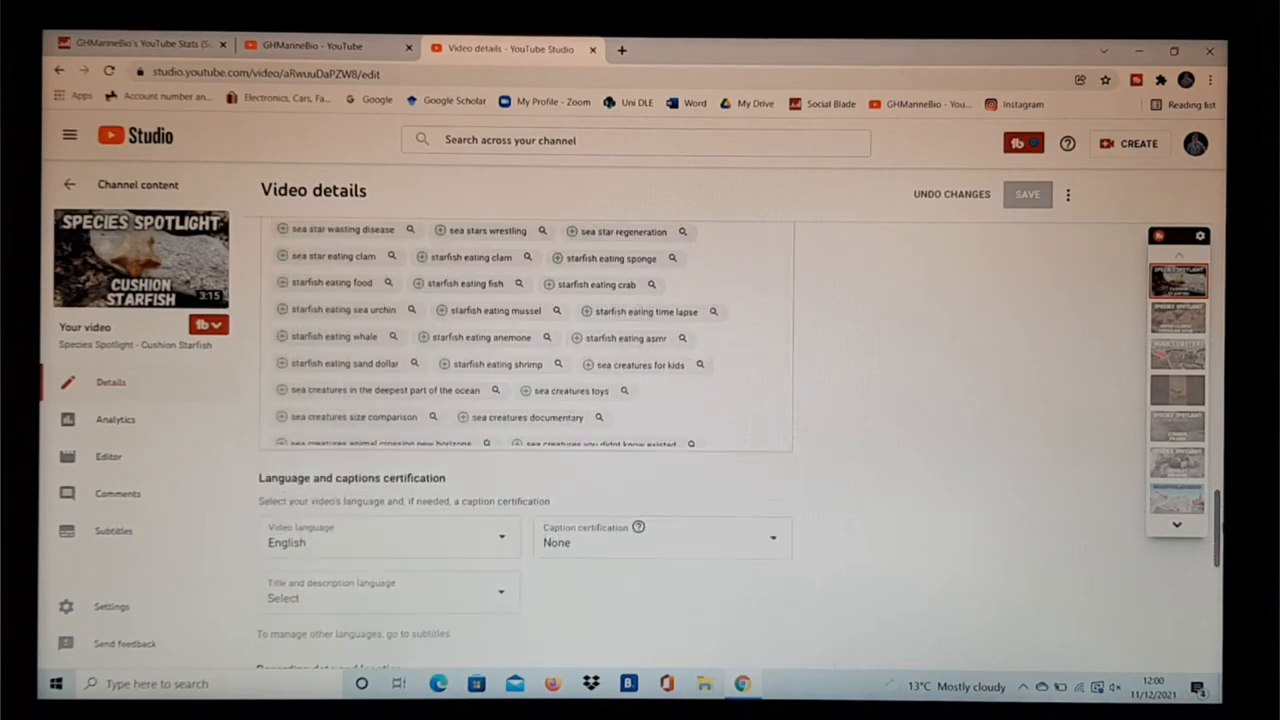
{"action": "scroll", "scroll_direction": "up", "scroll_amount": 3}
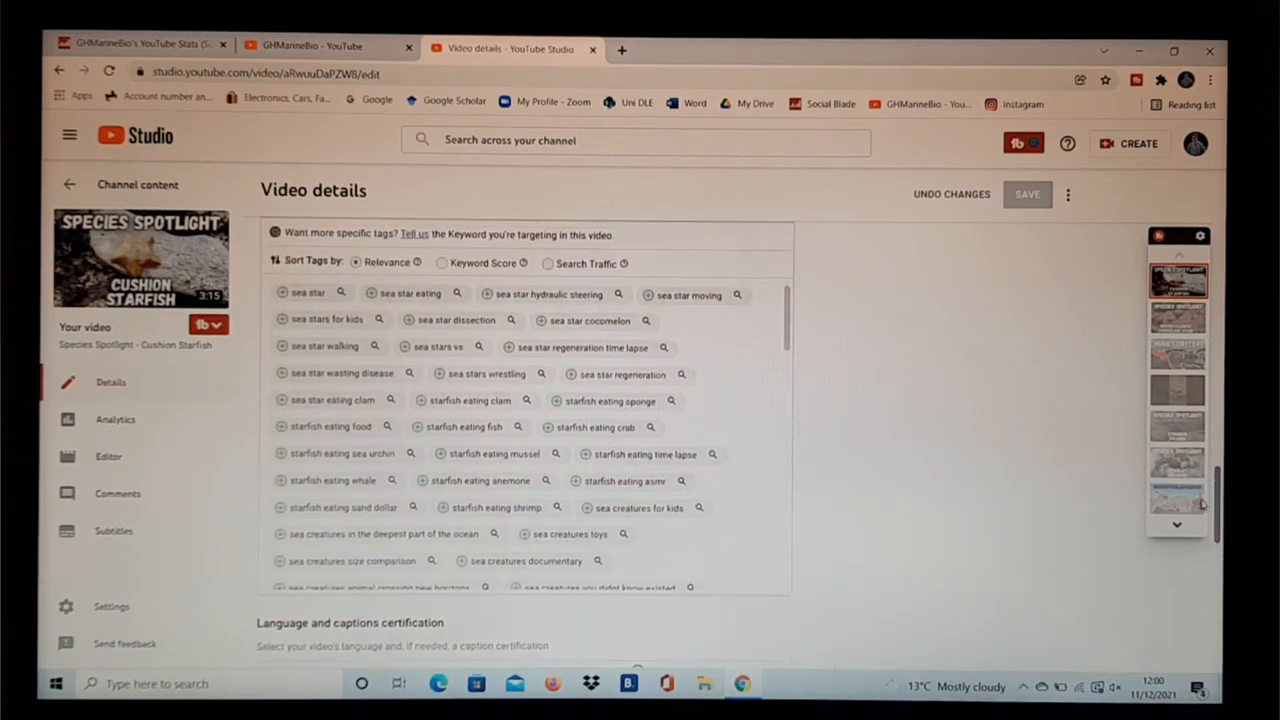
{"action": "scroll", "scroll_direction": "down", "scroll_amount": 3}
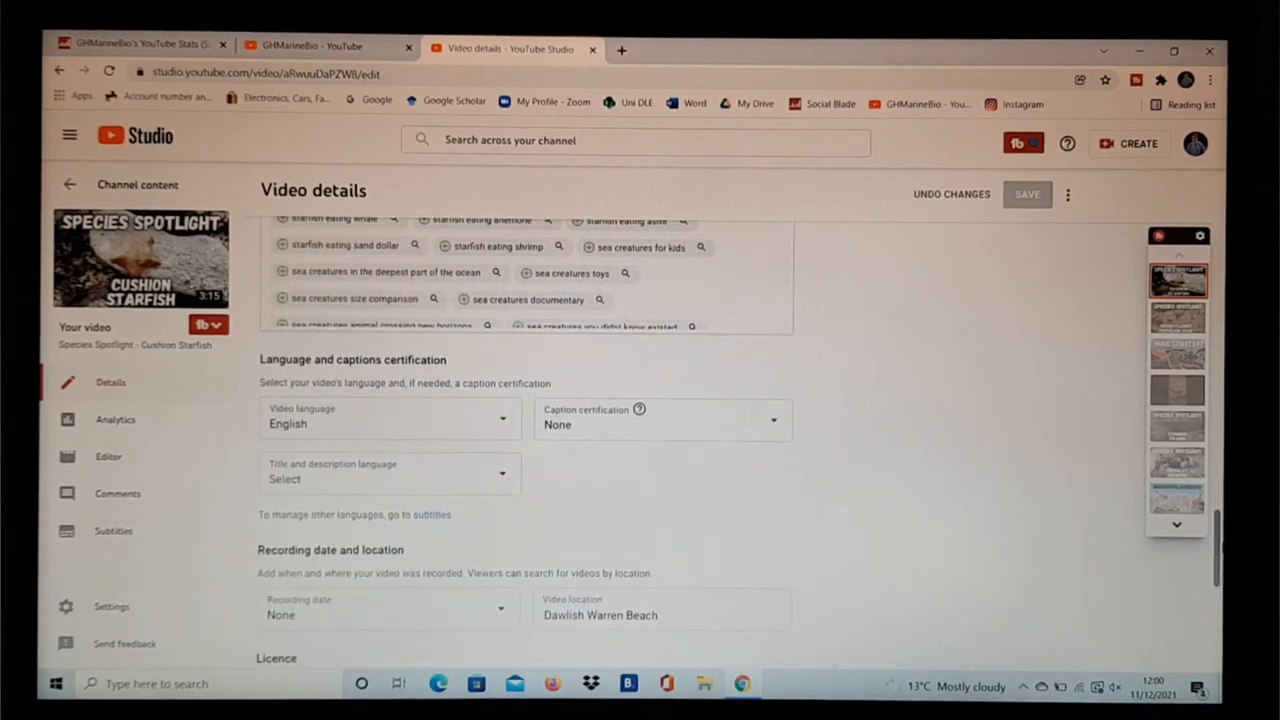
{"action": "scroll", "scroll_direction": "down", "scroll_amount": 3}
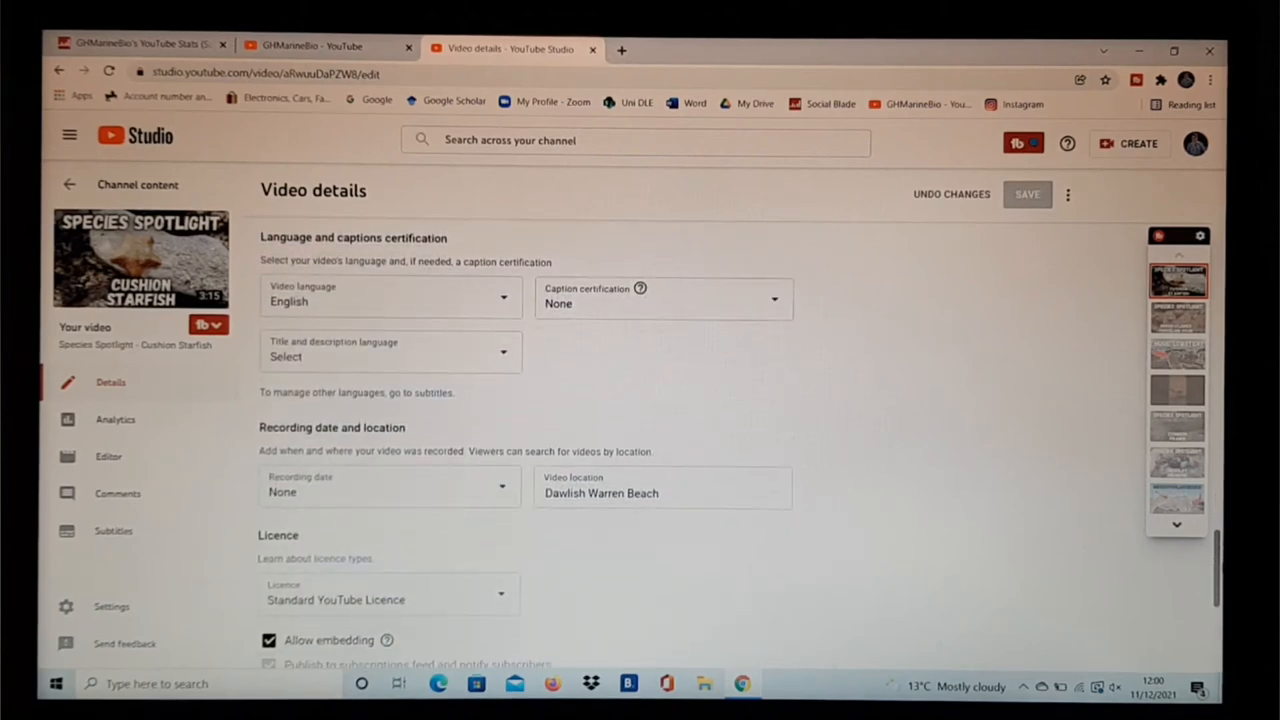
{"action": "mouse_move", "coordinate": [564, 348]}
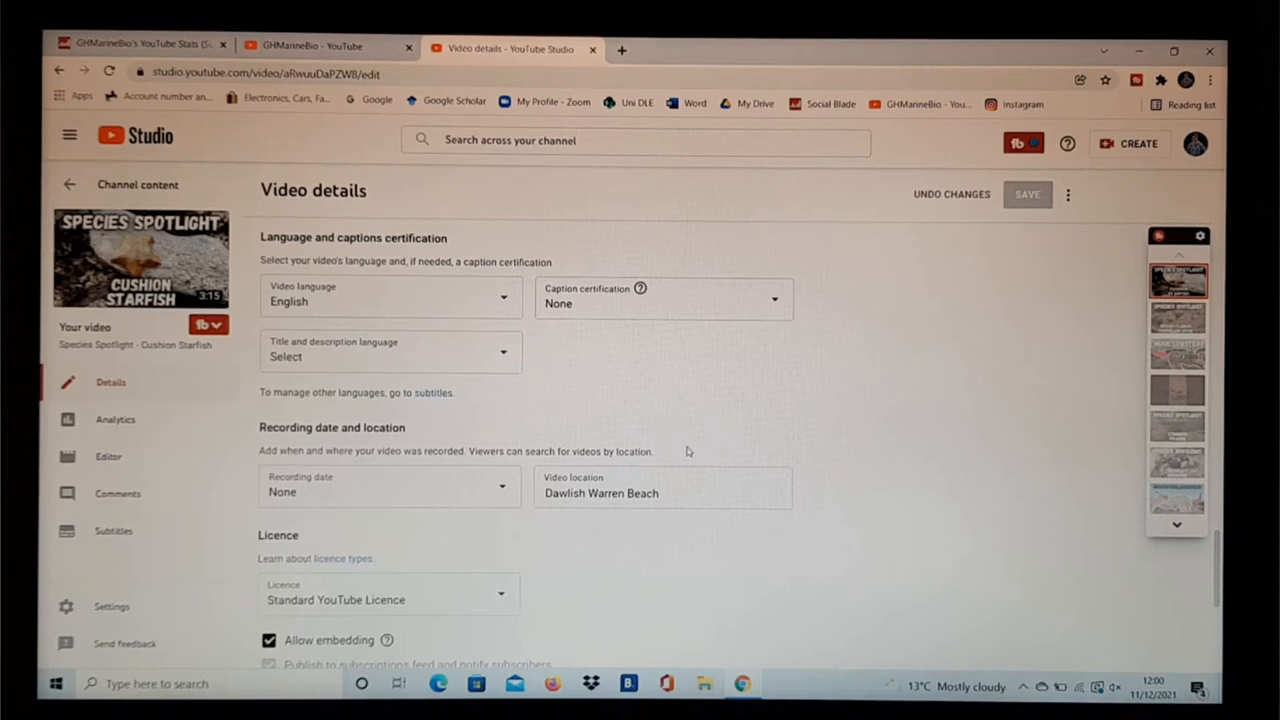
{"action": "mouse_move", "coordinate": [984, 416]}
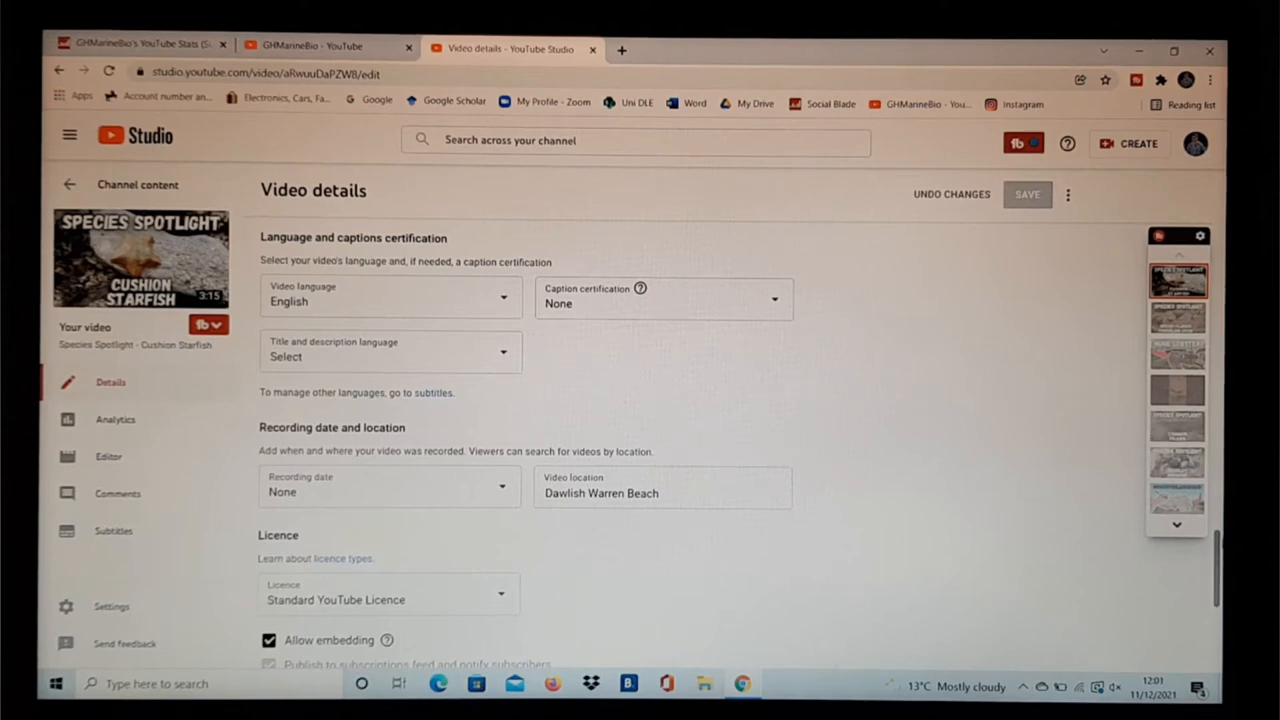
{"action": "scroll", "scroll_direction": "down", "scroll_amount": 3}
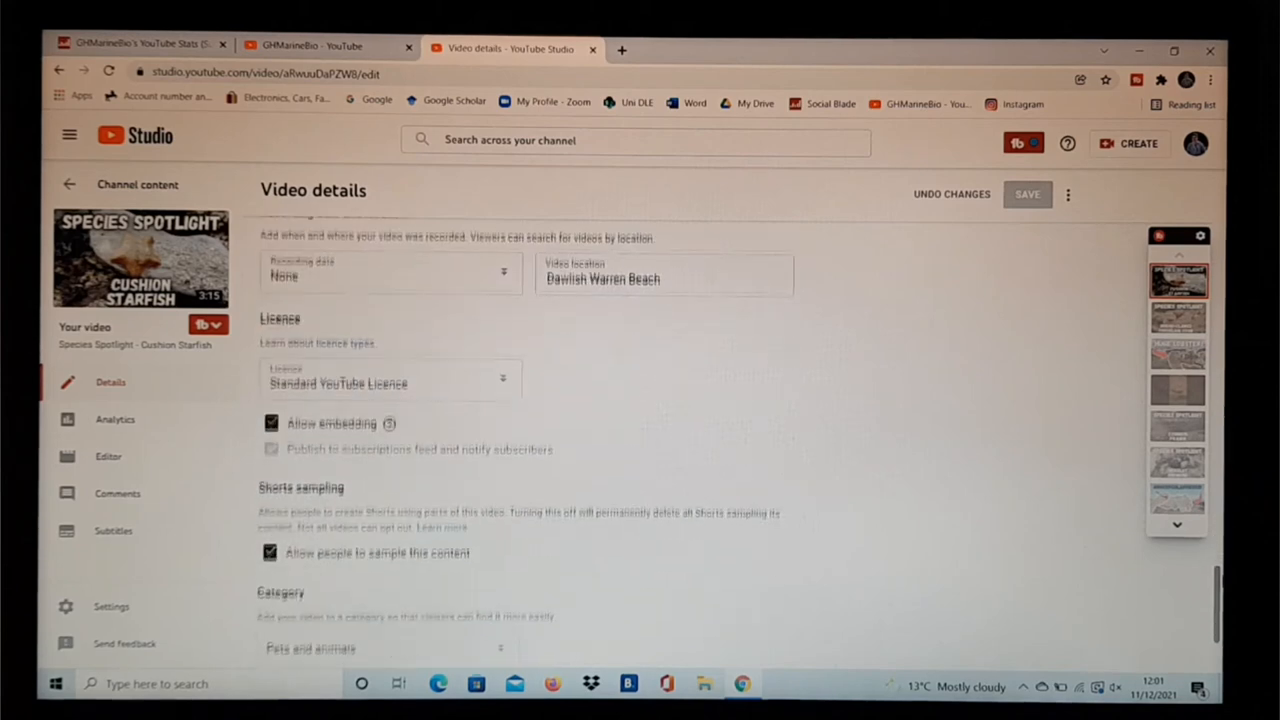
{"action": "scroll", "scroll_direction": "up", "scroll_amount": 3}
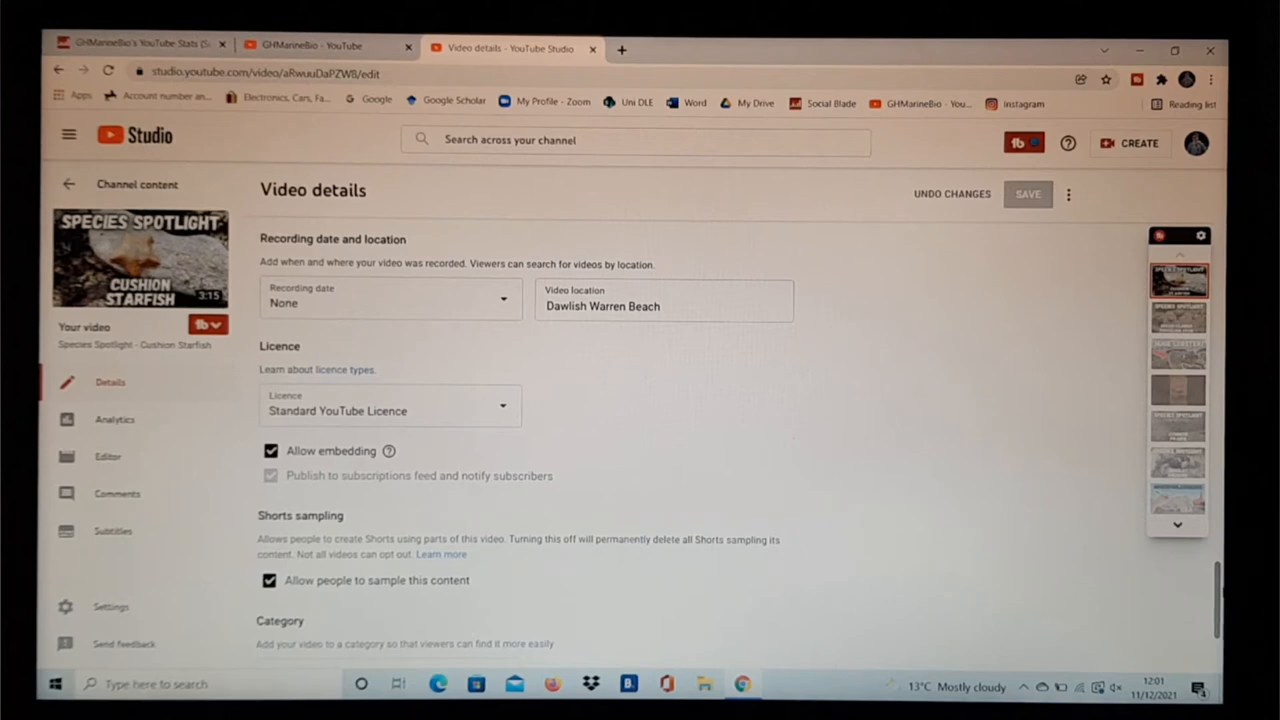
{"action": "scroll", "scroll_direction": "down", "scroll_amount": 3}
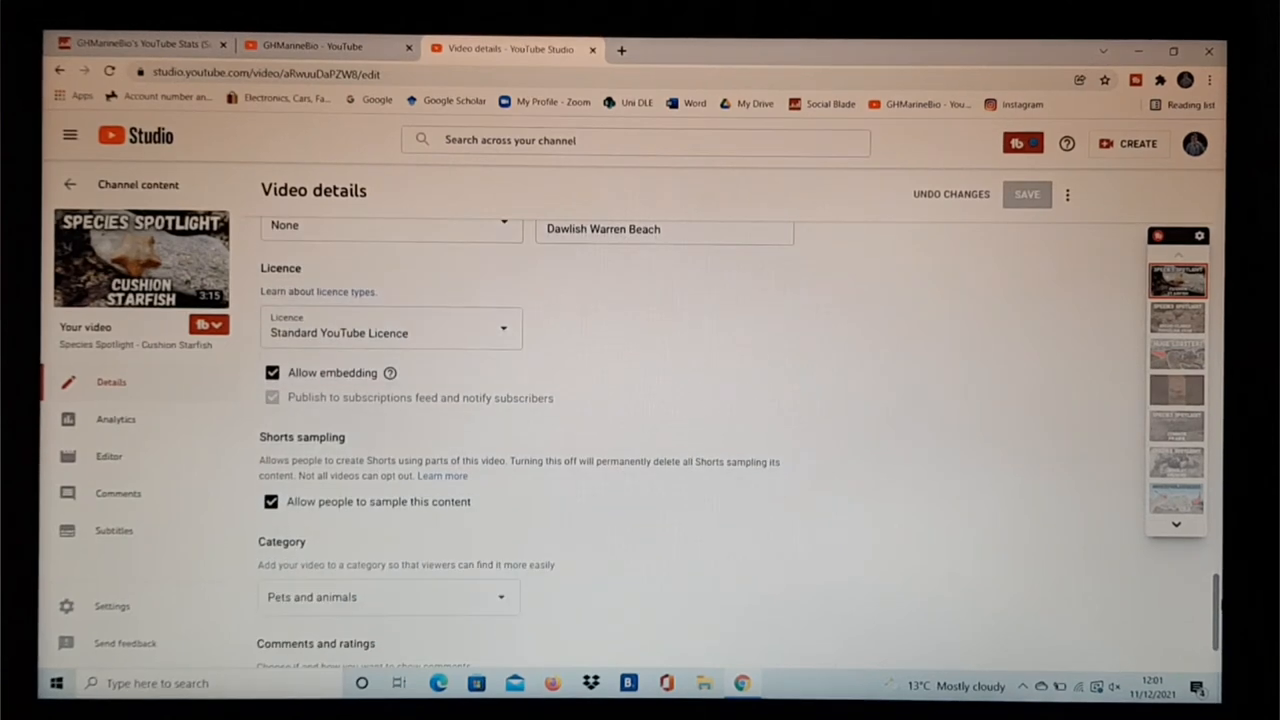
{"action": "scroll", "scroll_direction": "down", "scroll_amount": 3}
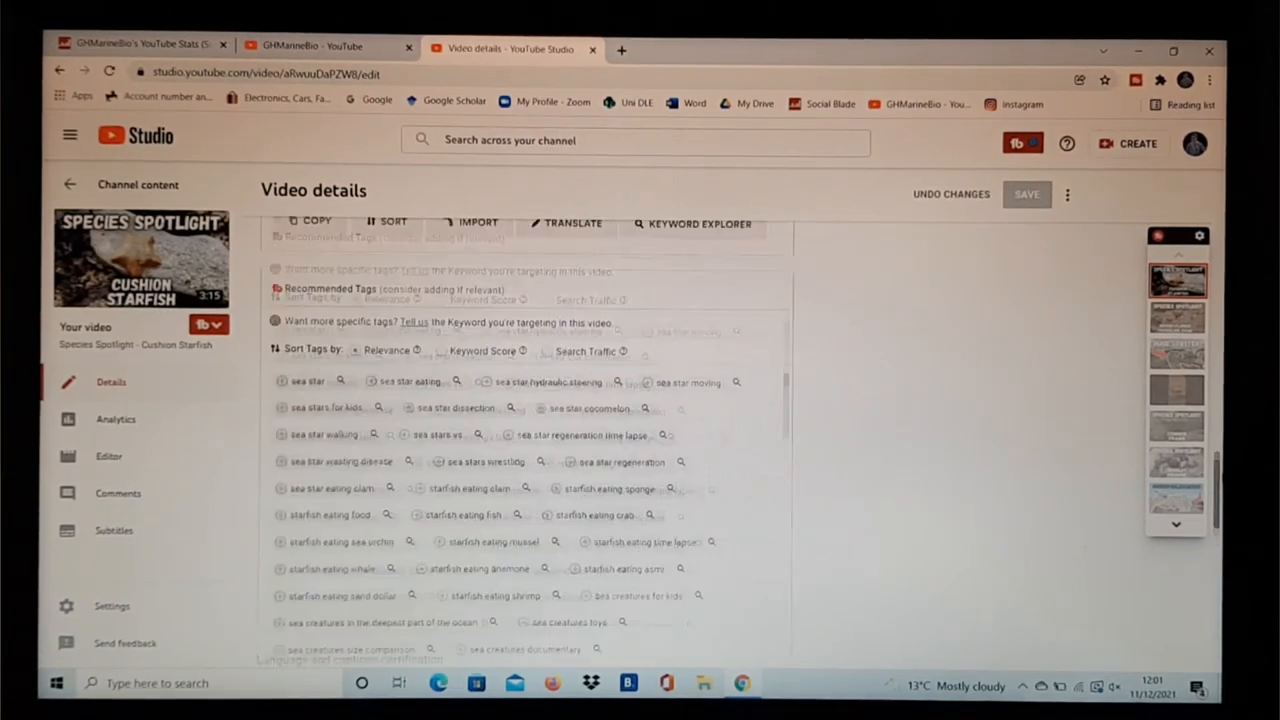
{"action": "scroll", "scroll_direction": "up", "scroll_amount": 3}
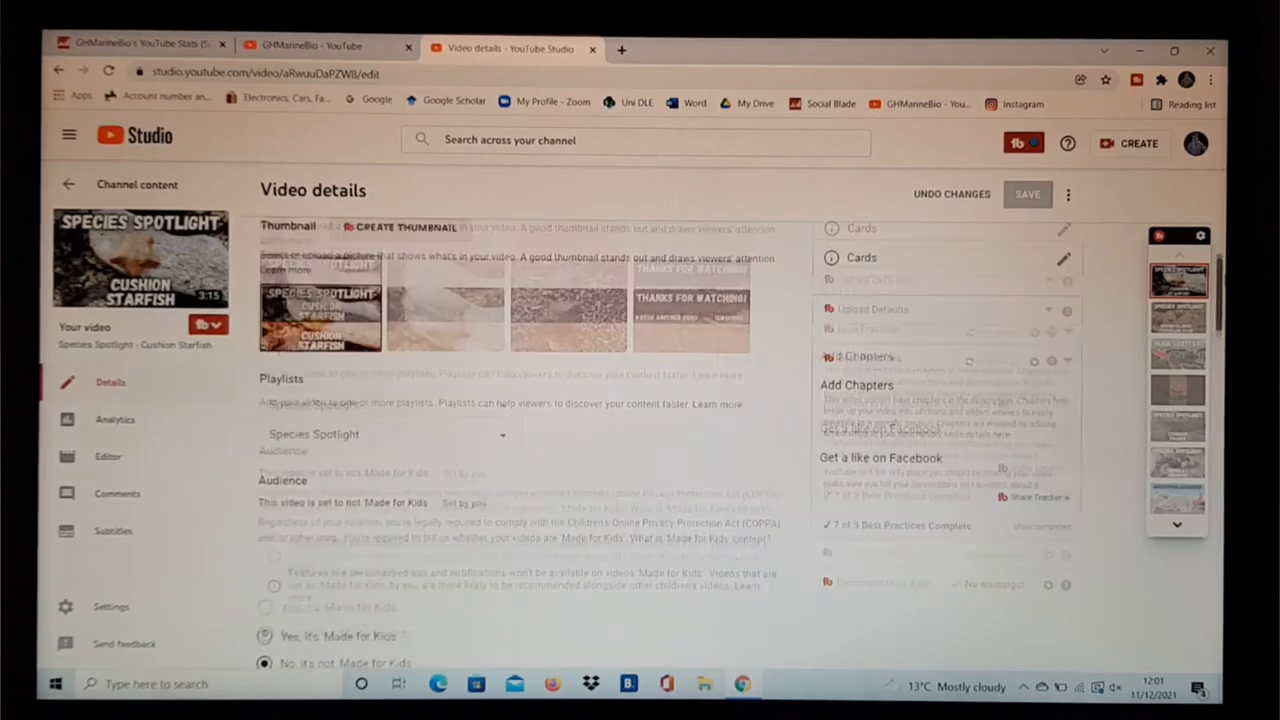
{"action": "scroll", "scroll_direction": "up", "scroll_amount": 3}
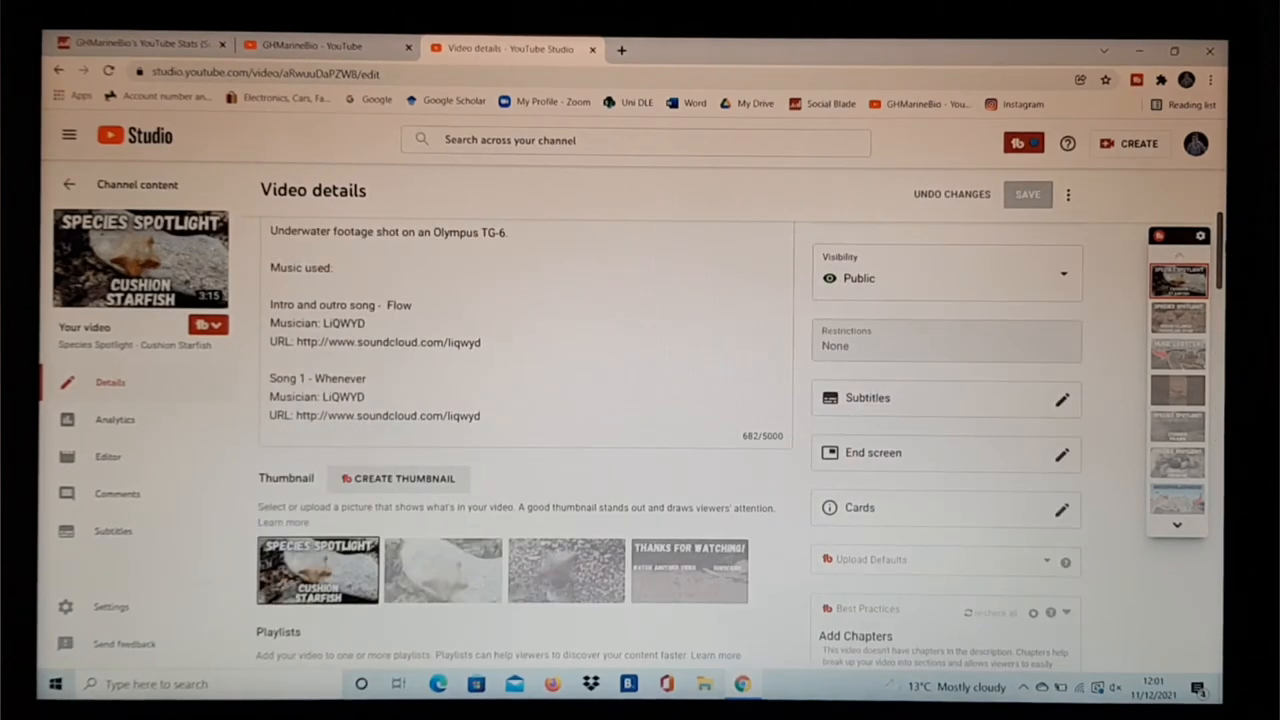
{"action": "mouse_move", "coordinate": [908, 456]}
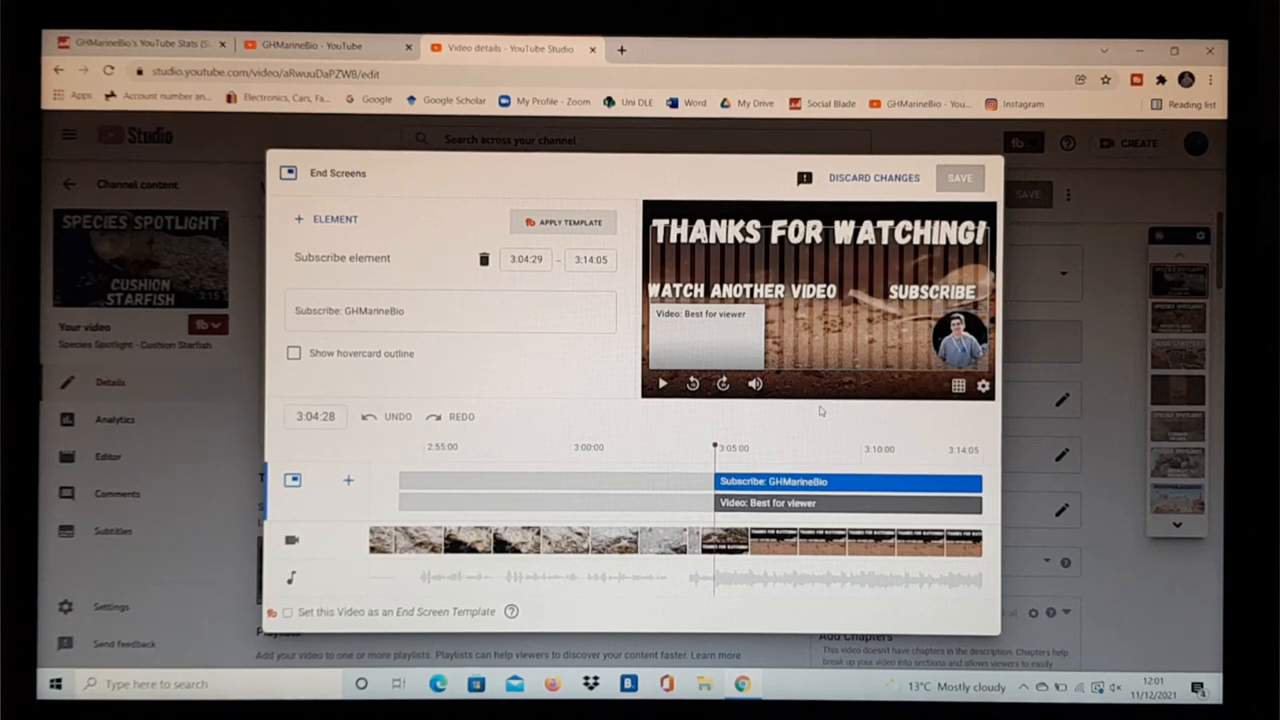
{"action": "mouse_move", "coordinate": [844, 436]}
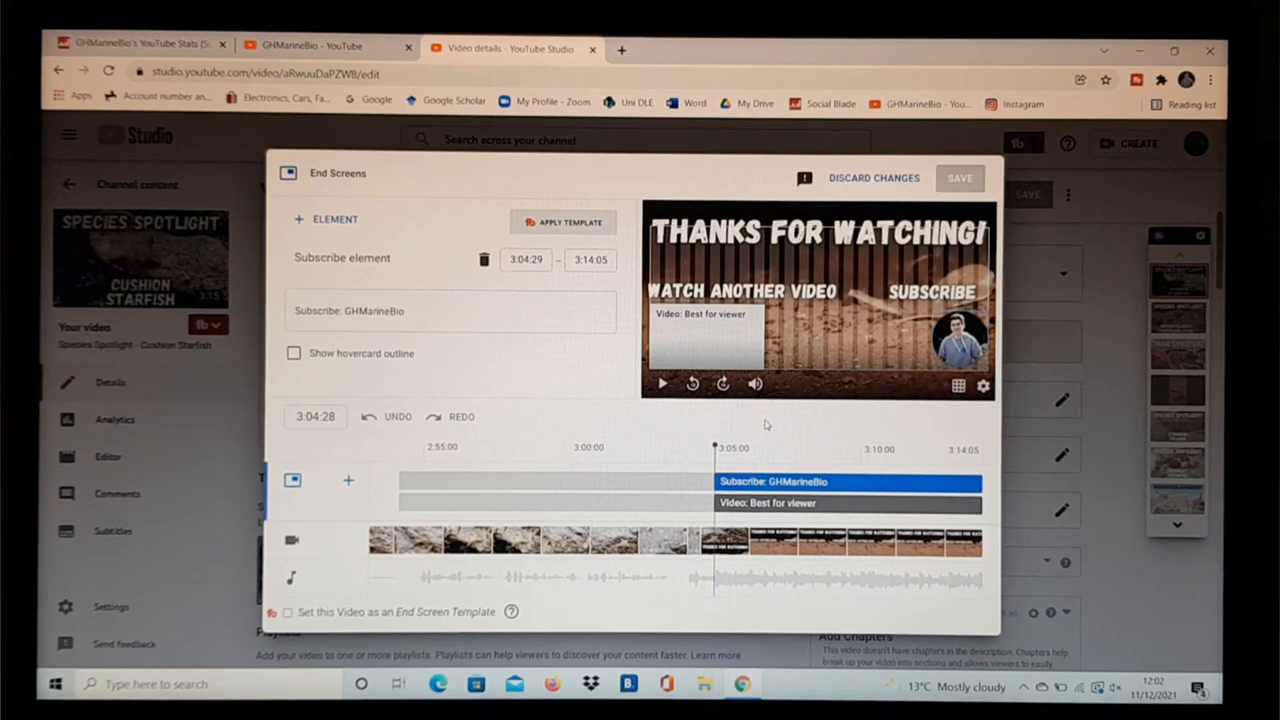
{"action": "mouse_move", "coordinate": [900, 188]}
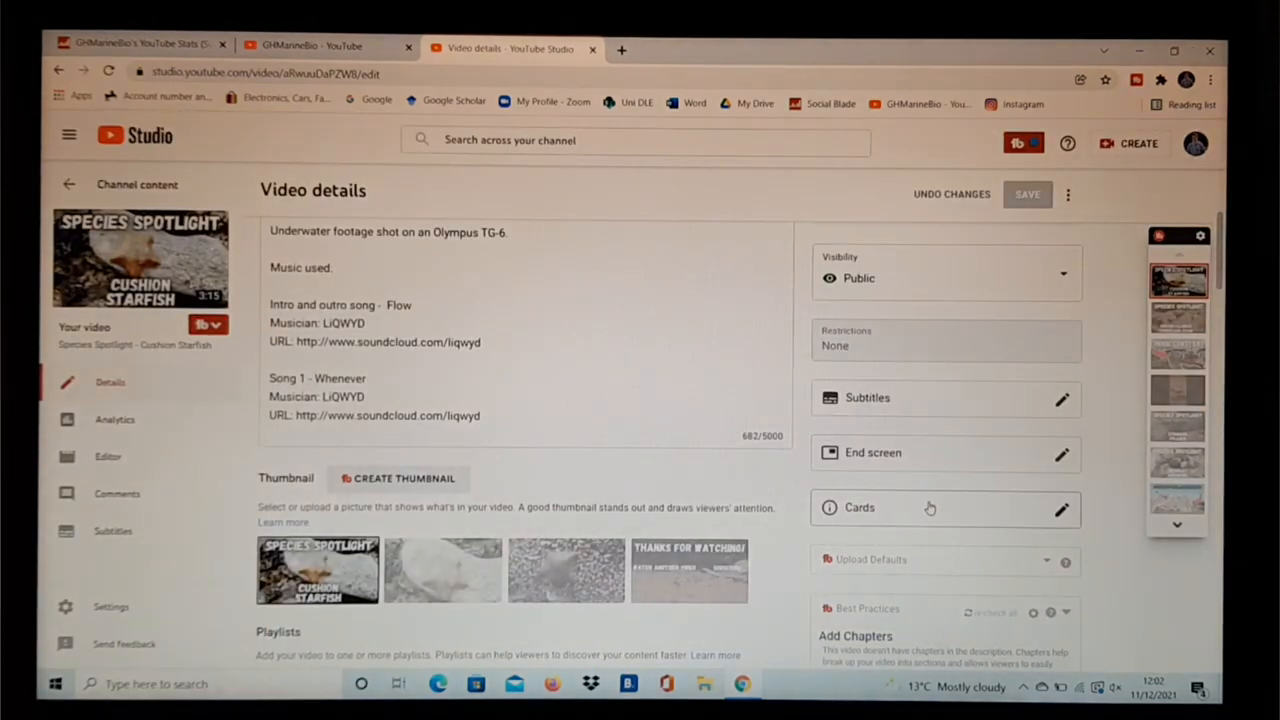
{"action": "left_click", "coordinate": [1062, 510]}
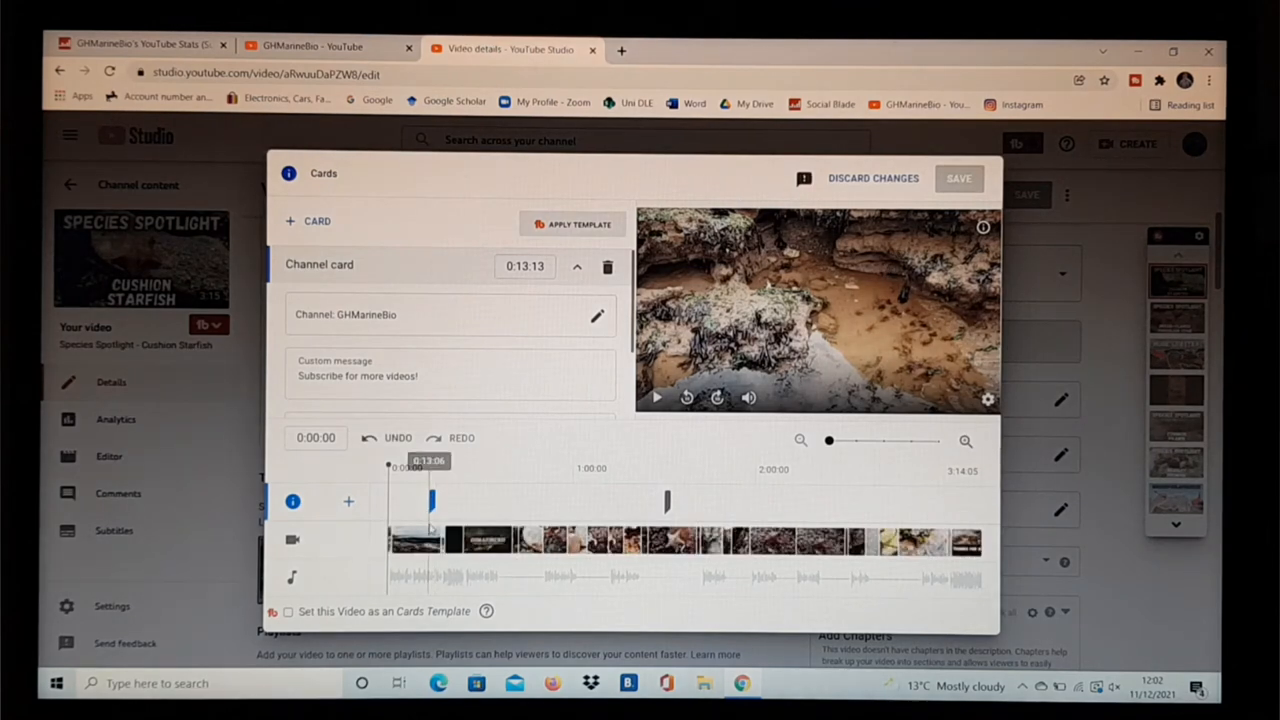
{"action": "left_click", "coordinate": [656, 398]}
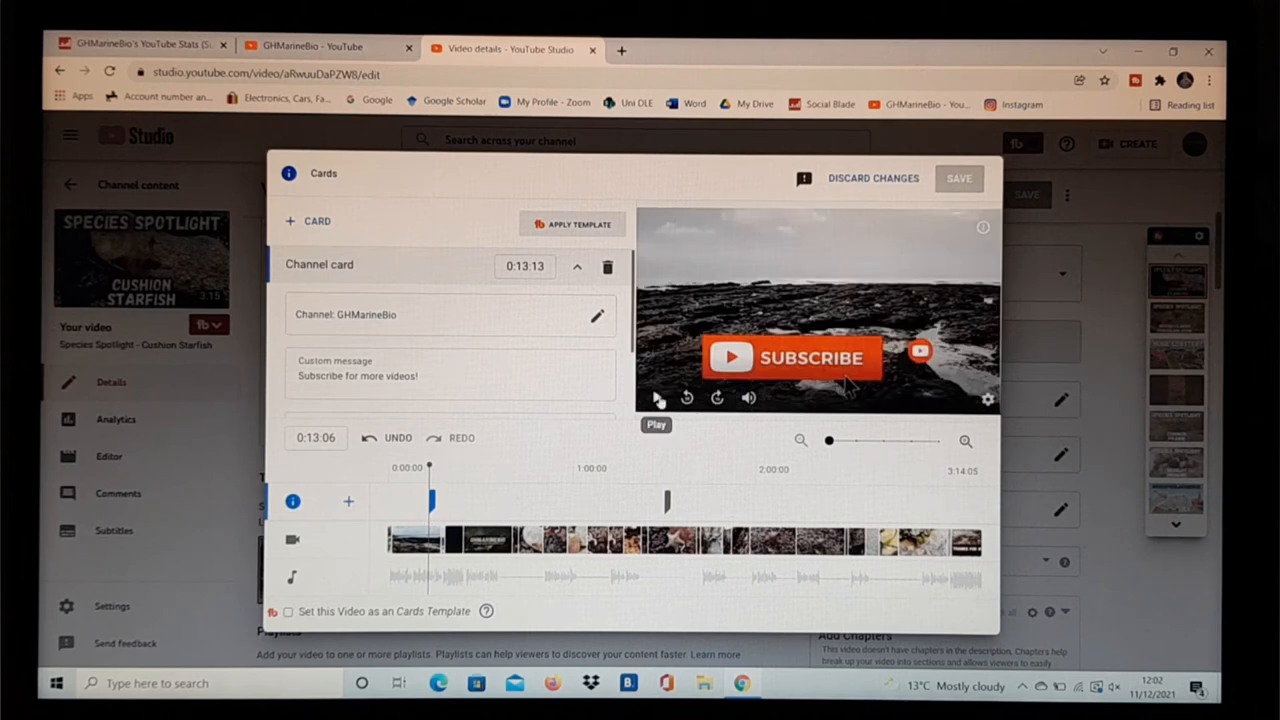
{"action": "left_click", "coordinate": [658, 396]}
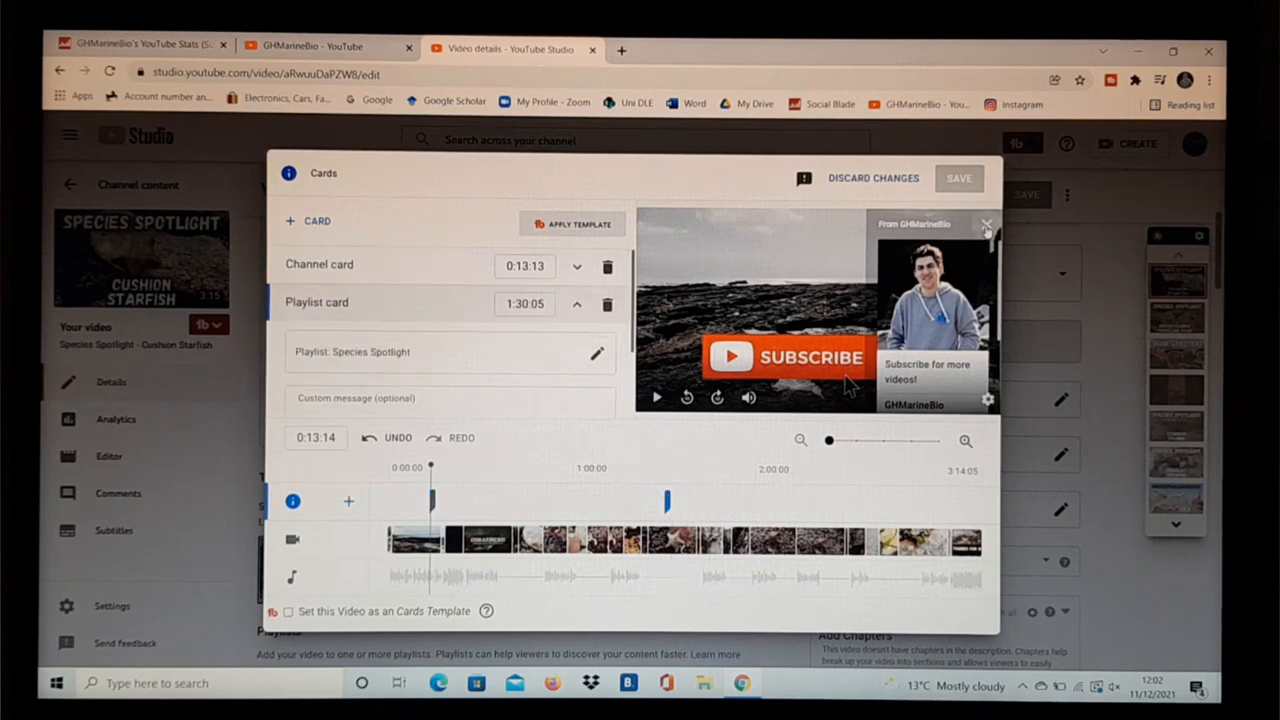
{"action": "left_click", "coordinate": [988, 224]}
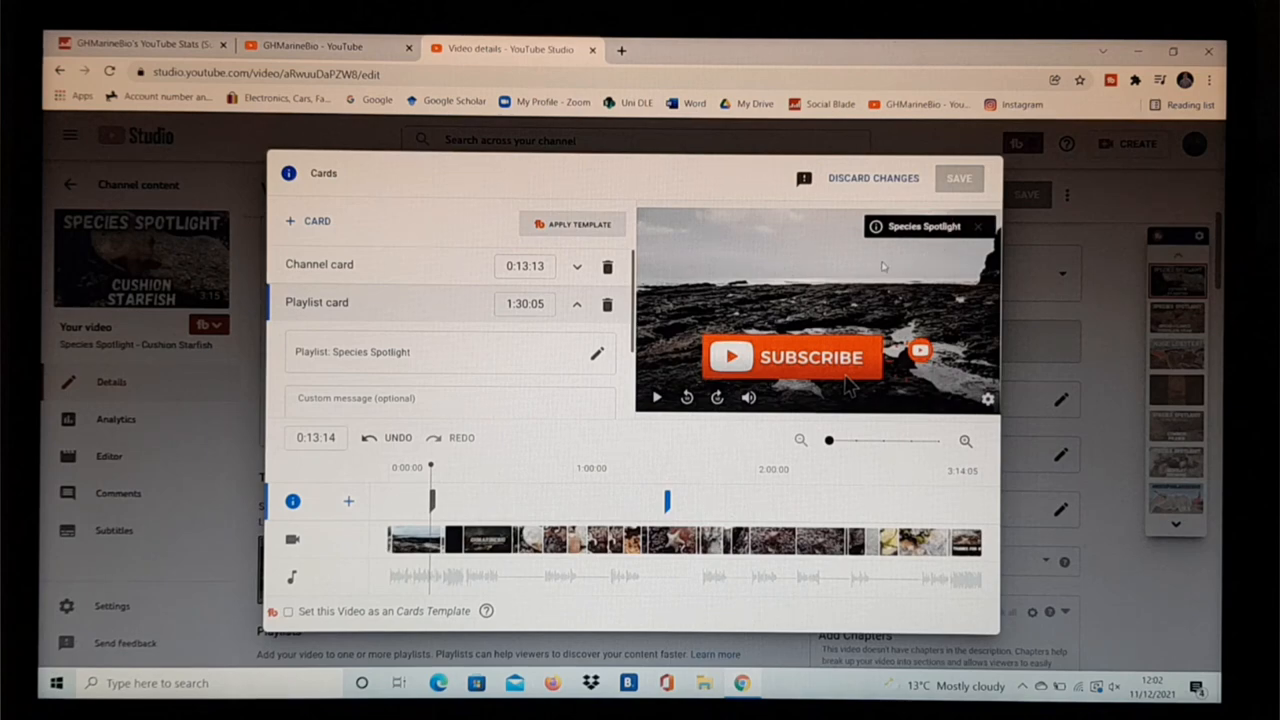
{"action": "mouse_move", "coordinate": [898, 188]}
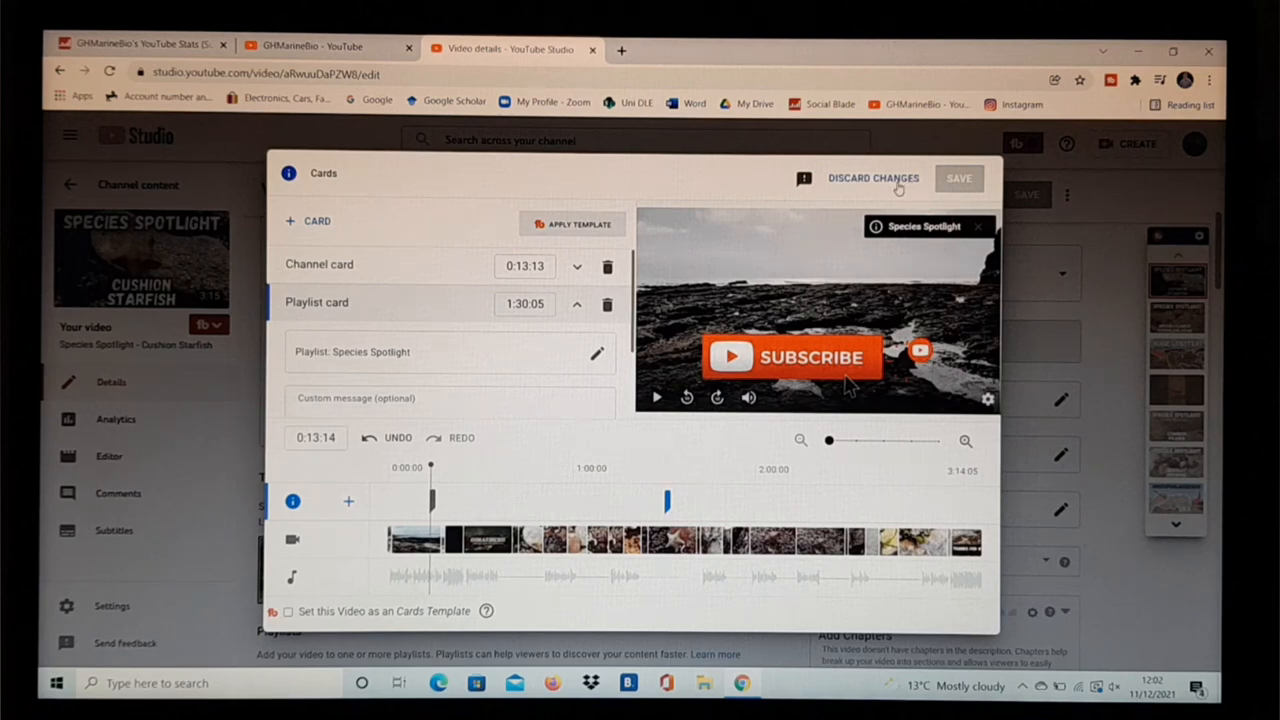
{"action": "left_click", "coordinate": [872, 176]}
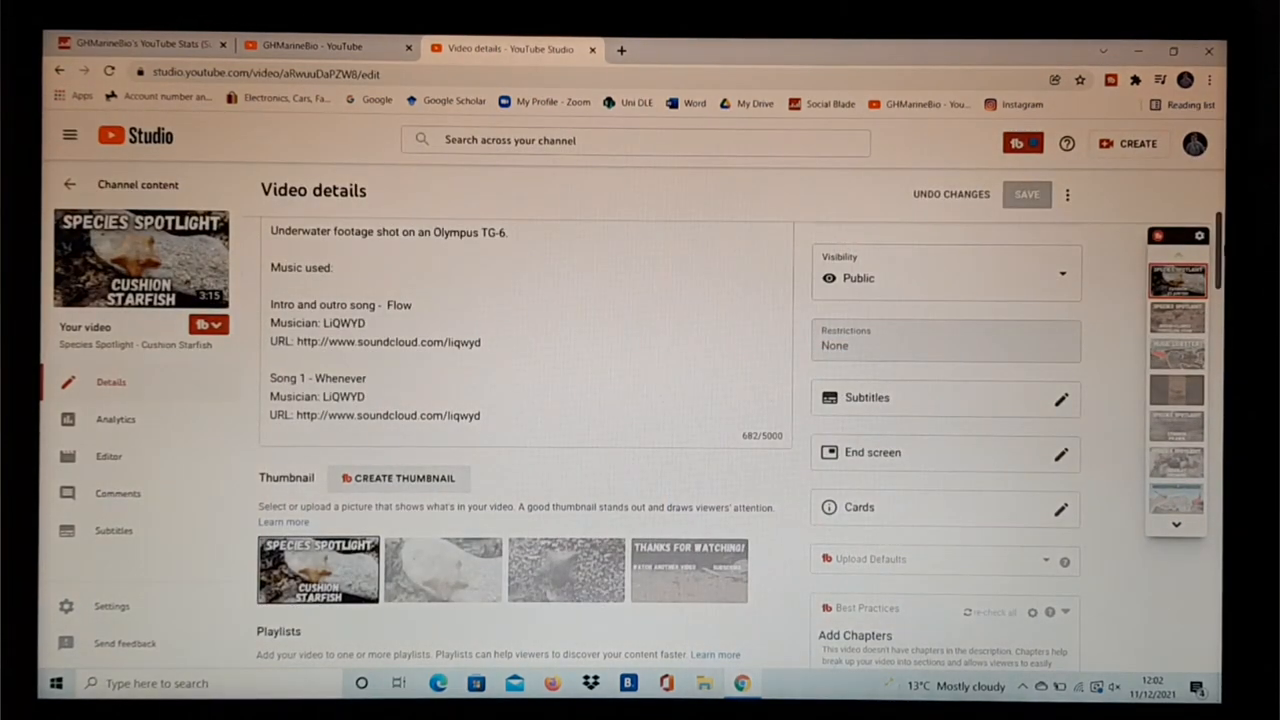
{"action": "scroll", "scroll_direction": "up", "scroll_amount": 3}
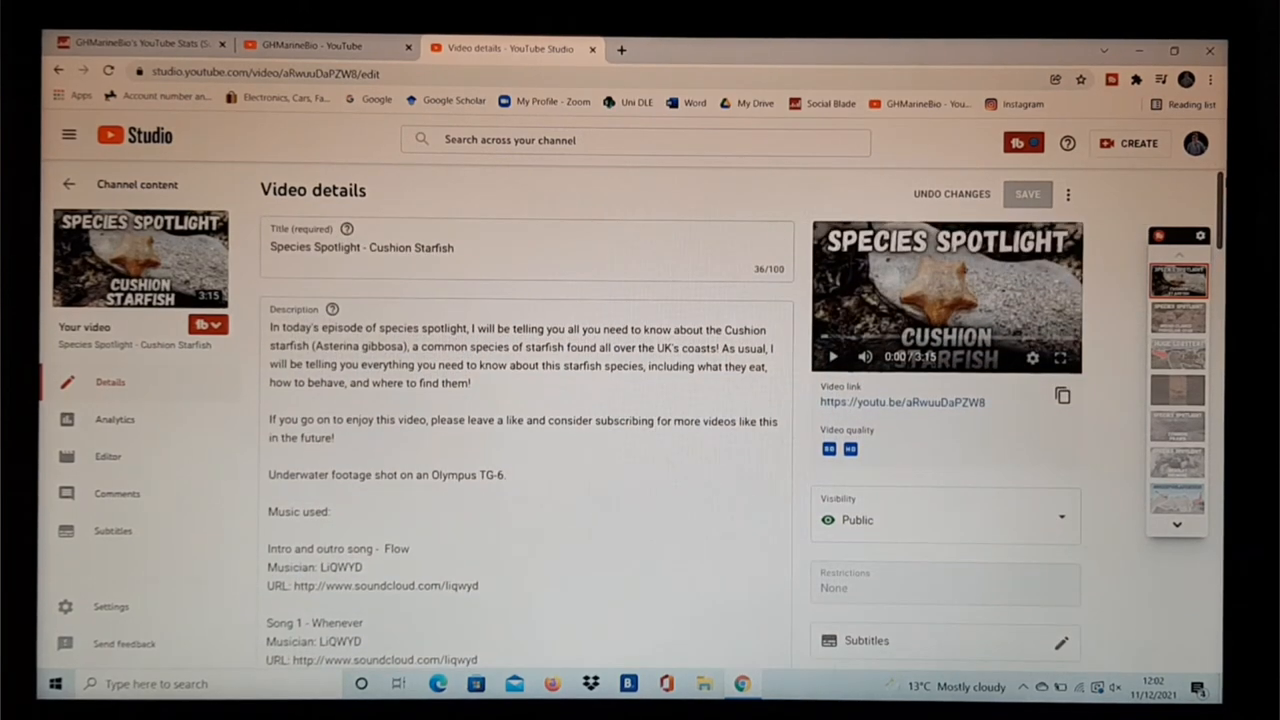